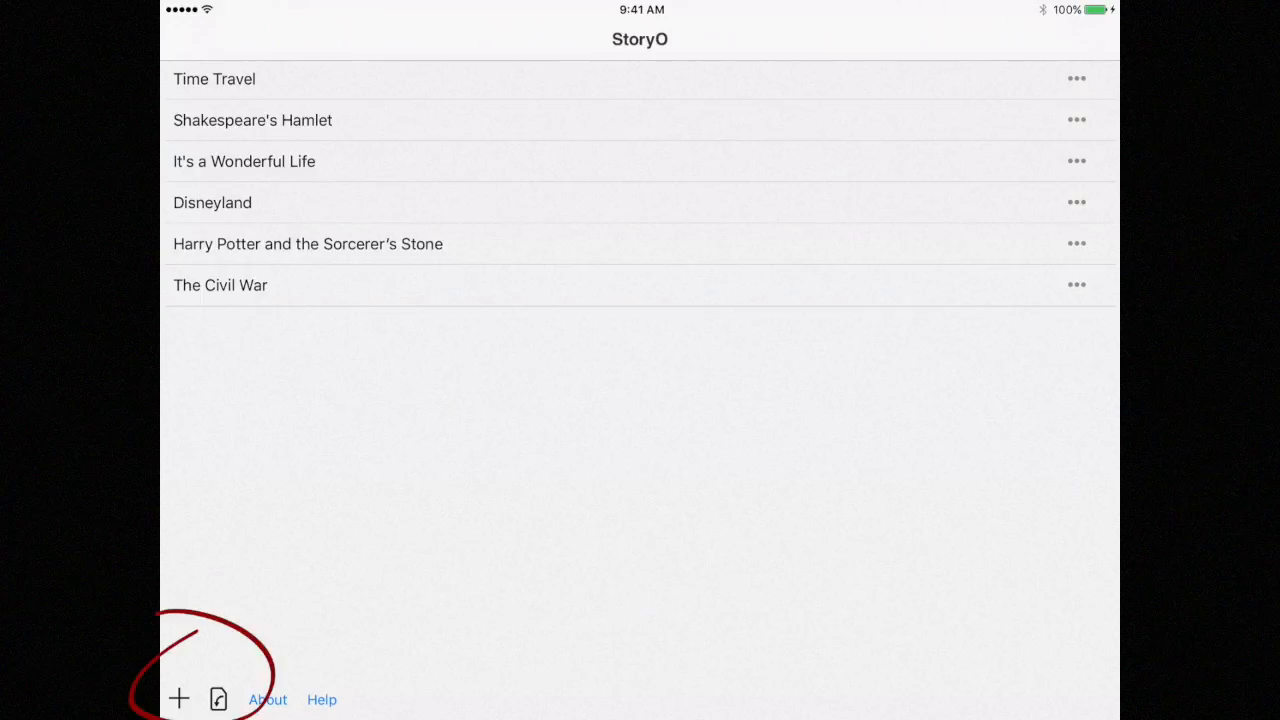
- Create a project named 'New Project' and dismiss the success alert
click(180, 699)
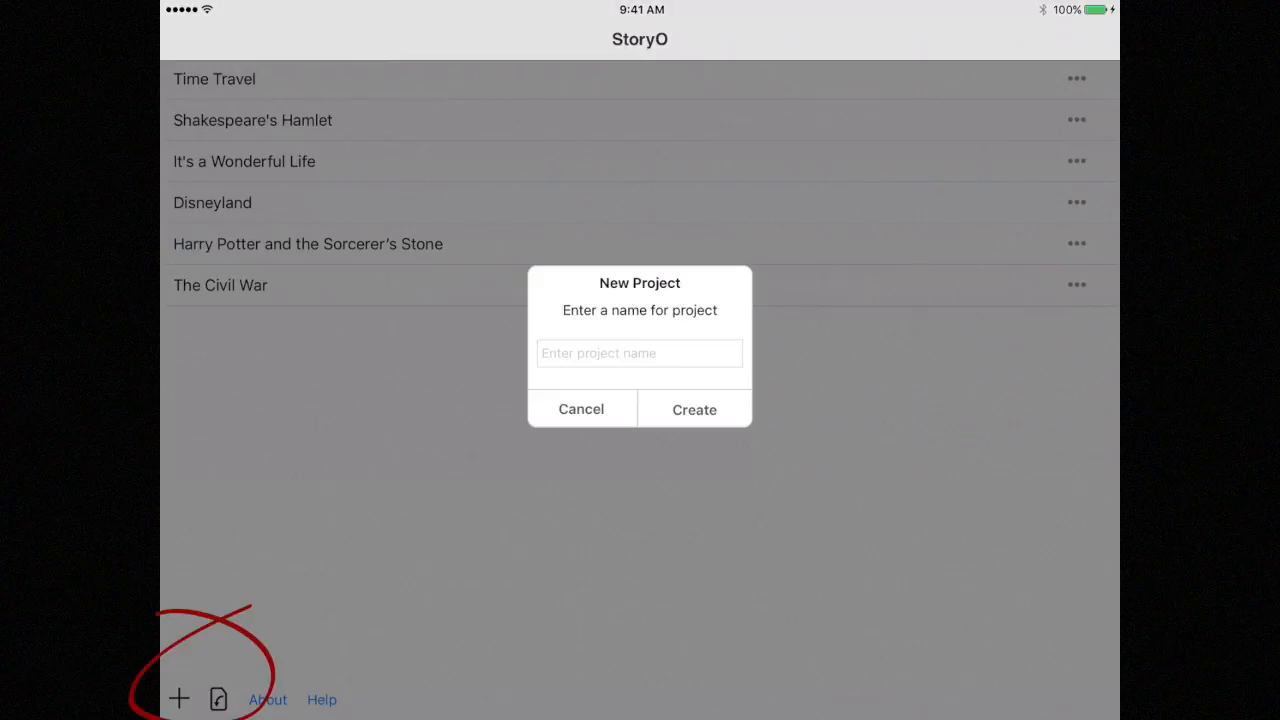
click(639, 353)
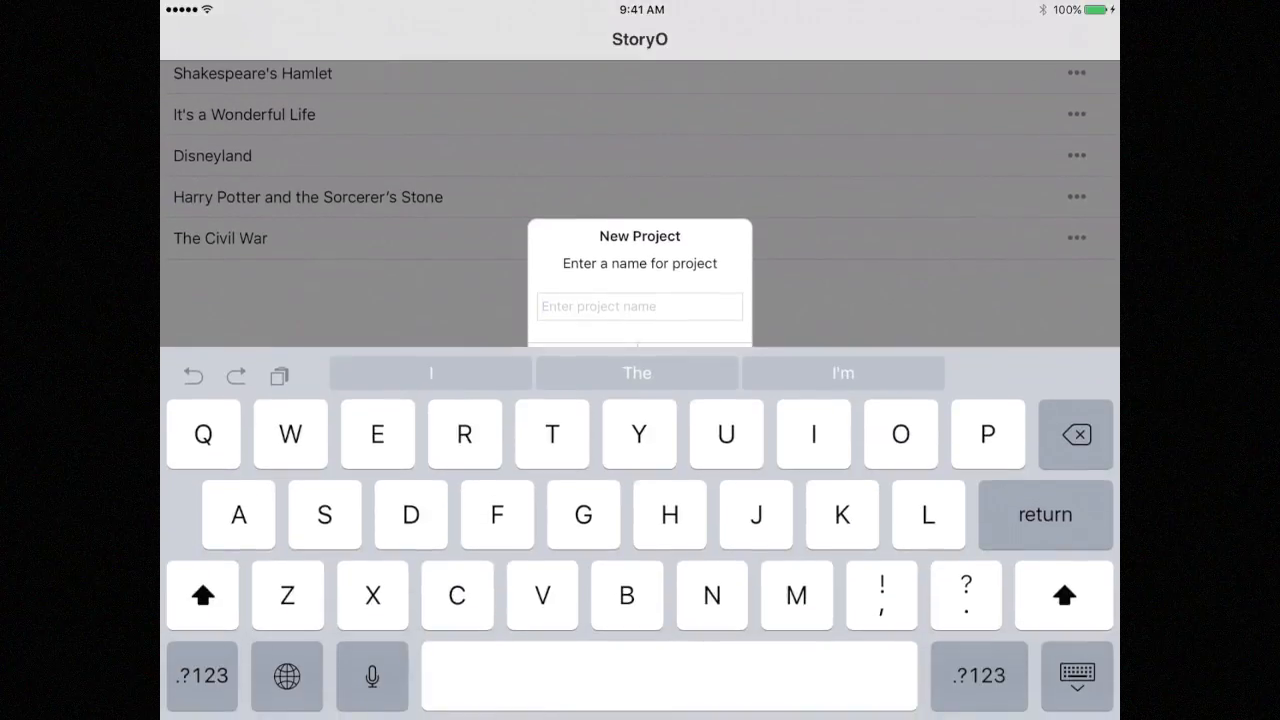
text(New)
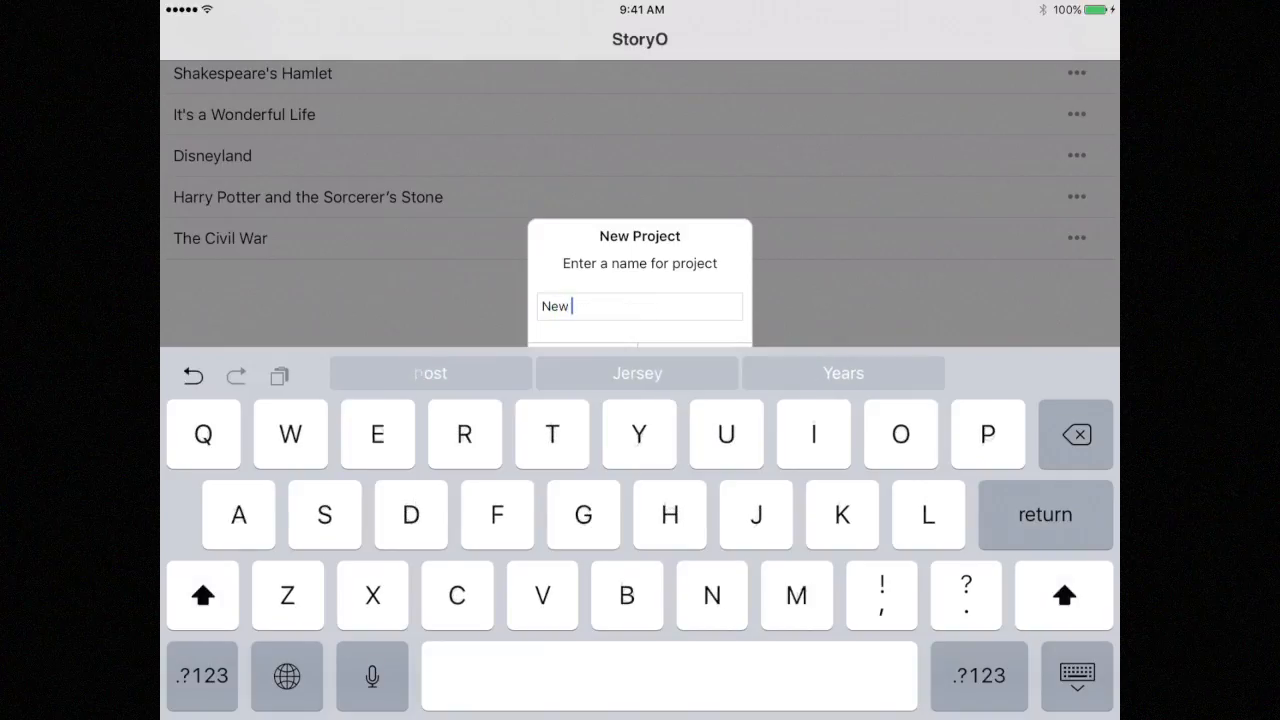
text(Projec)
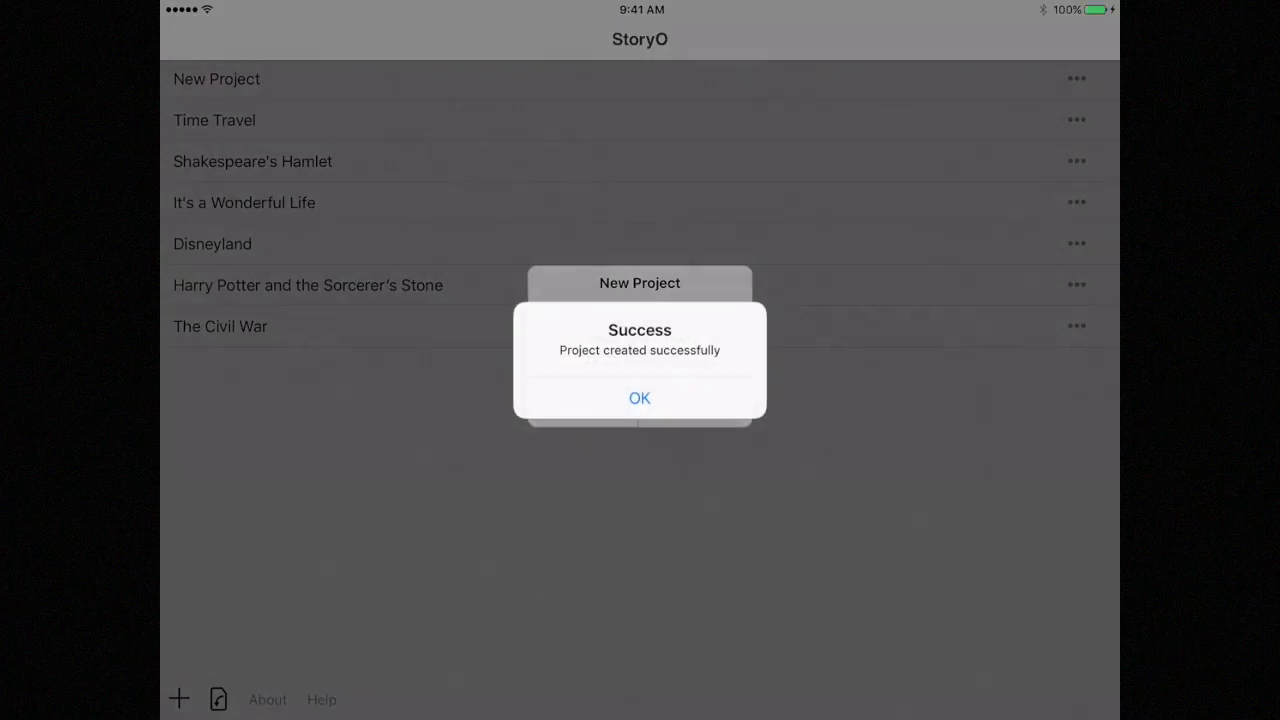
click(639, 398)
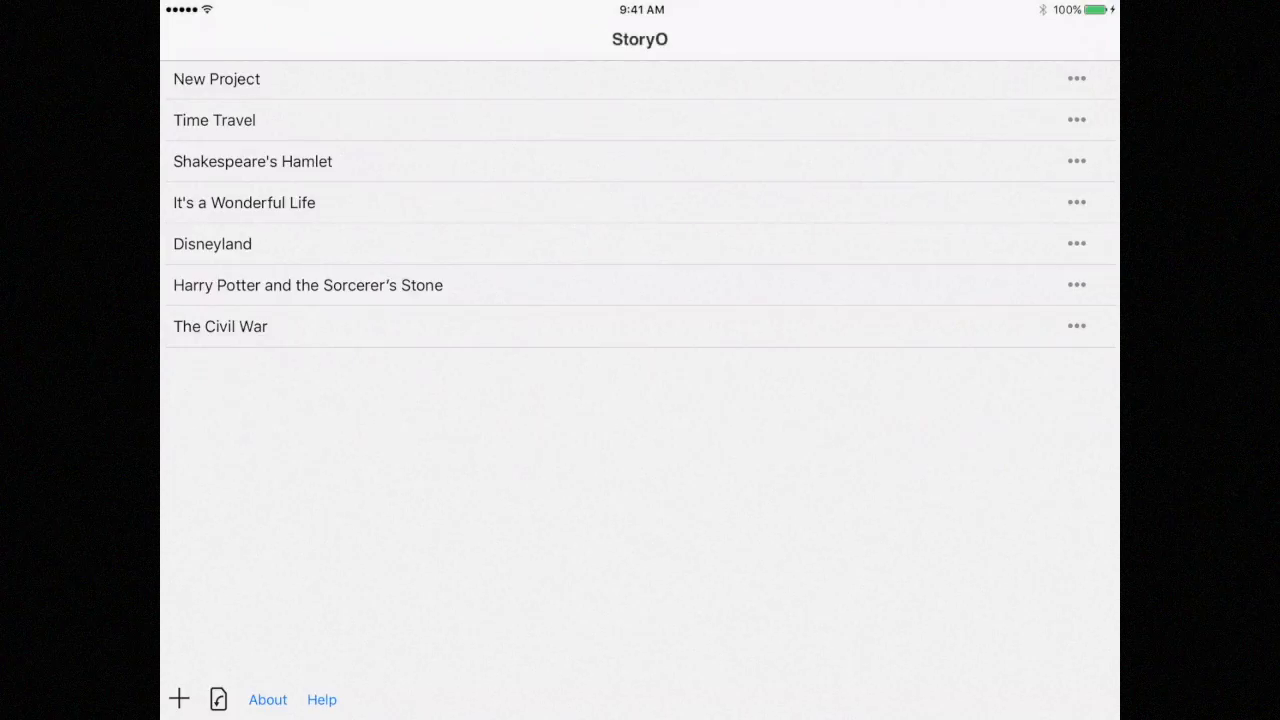
- Open 'New Project' from the StoryO project list
click(217, 79)
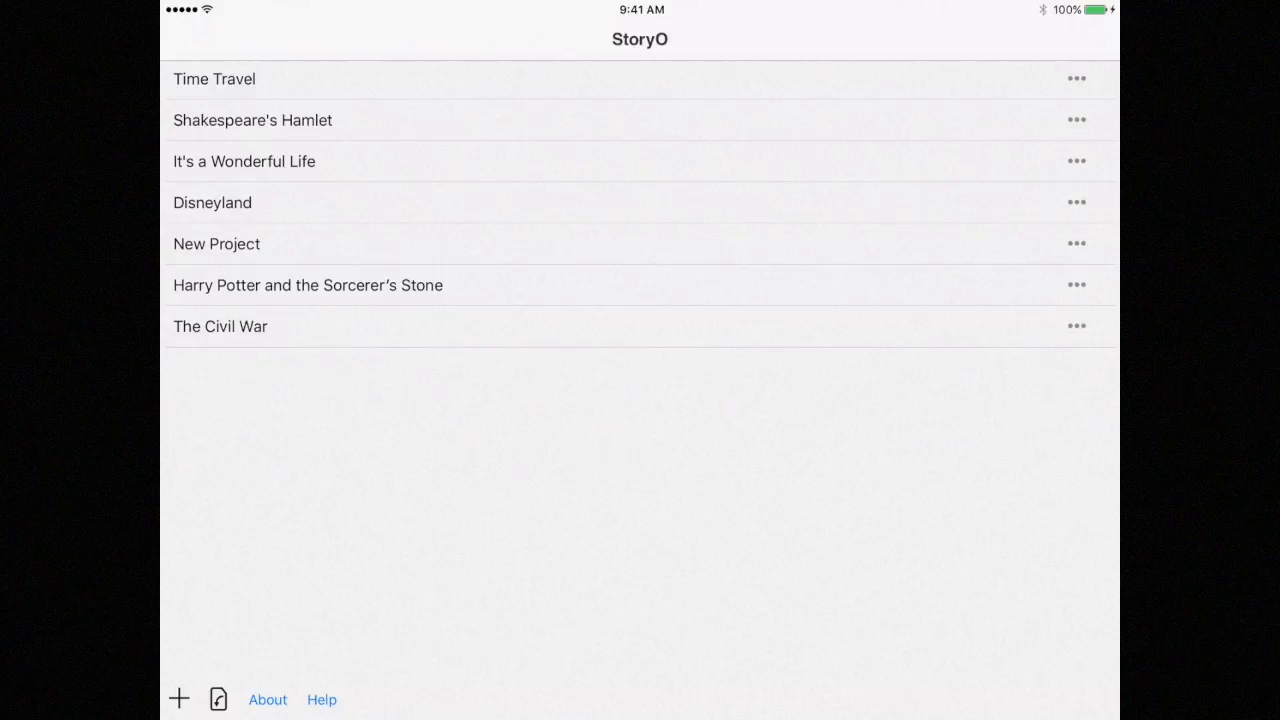
click(216, 243)
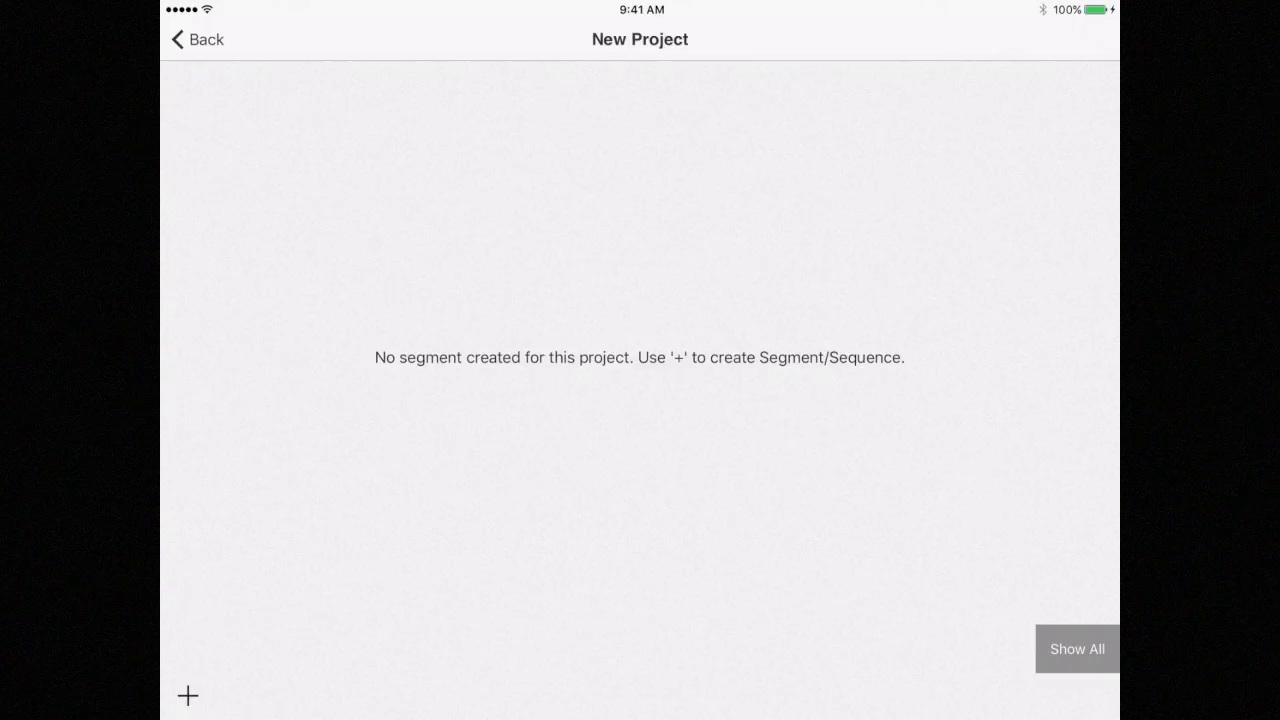
- Create a segment named 'Act One' with a green colour
click(187, 695)
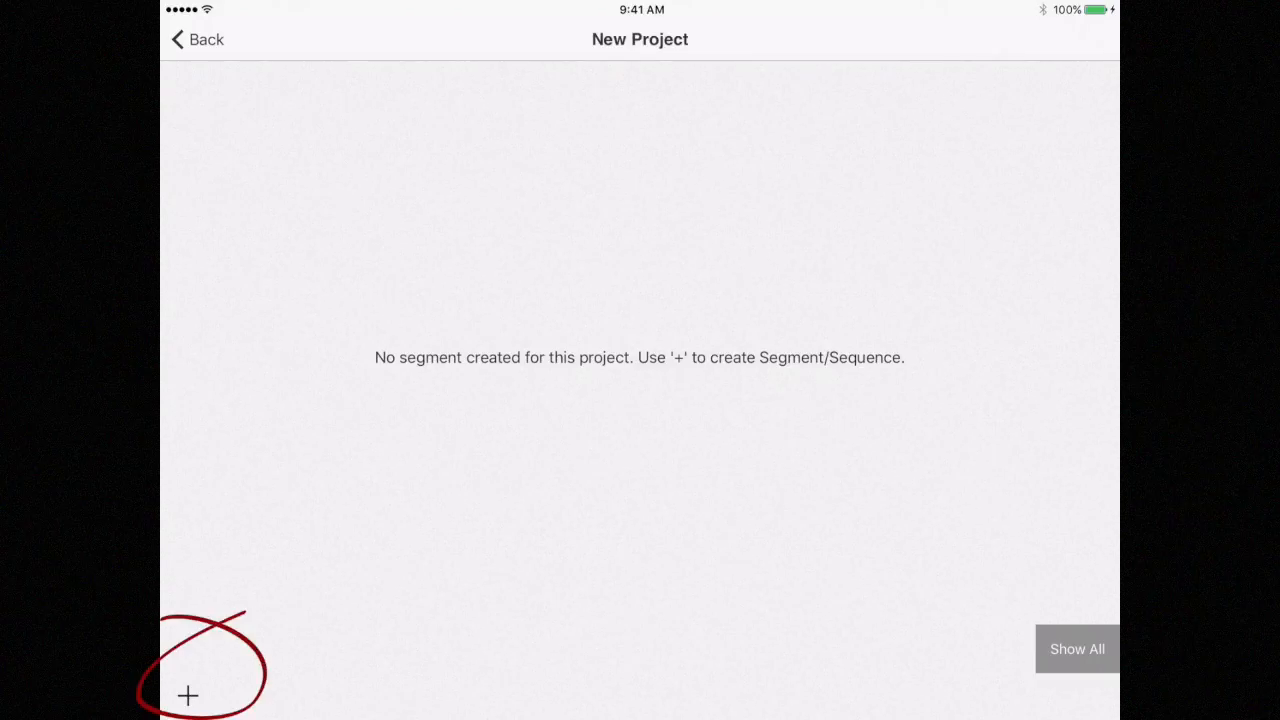
click(189, 693)
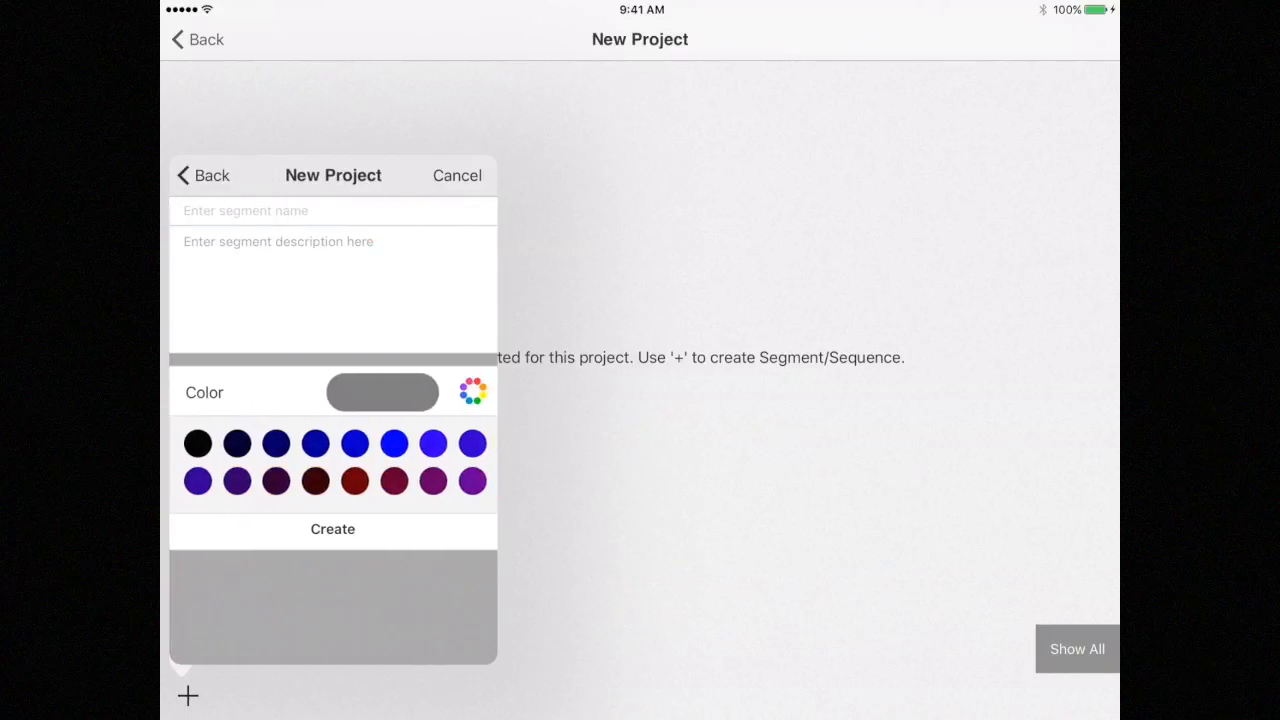
text(Act)
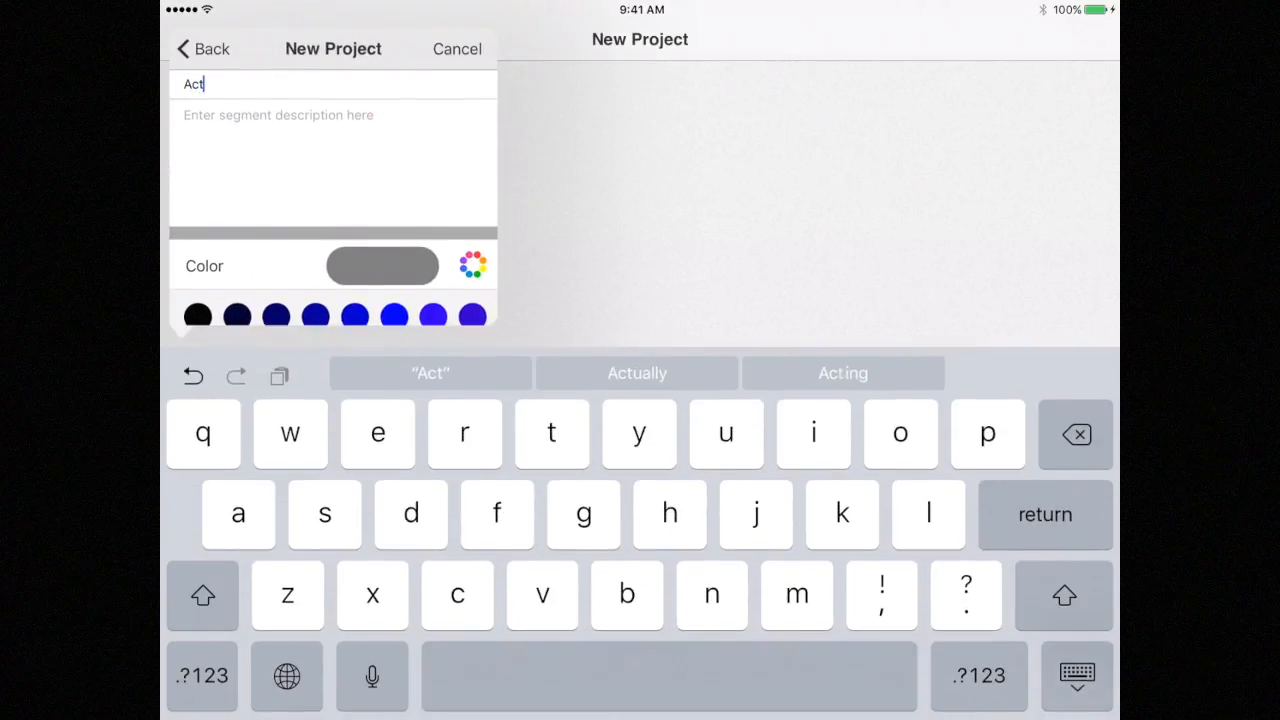
text(One)
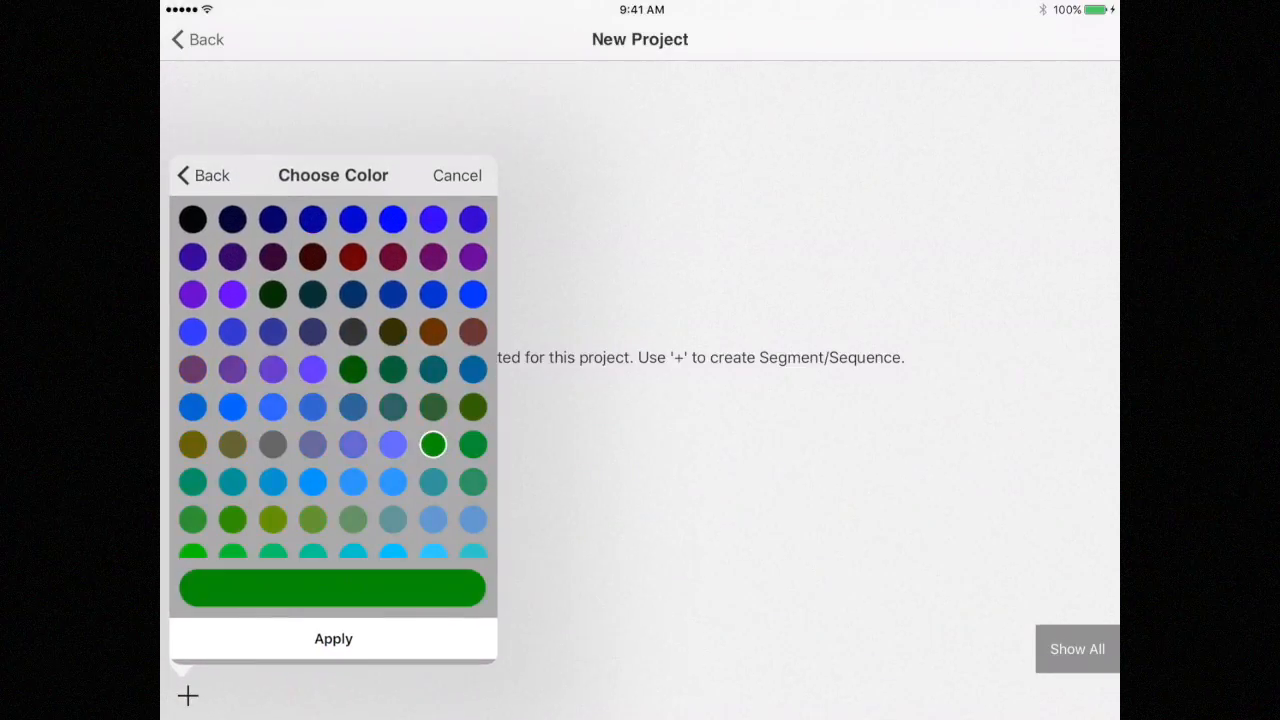
click(333, 639)
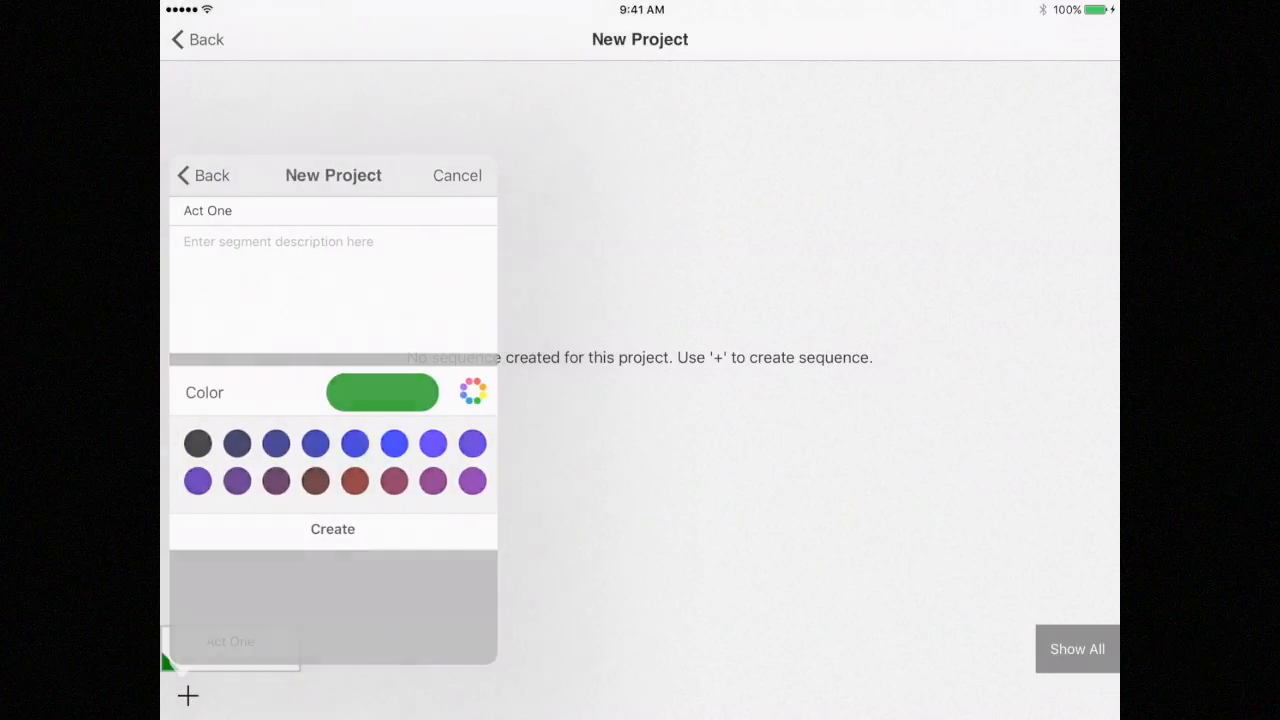
click(332, 529)
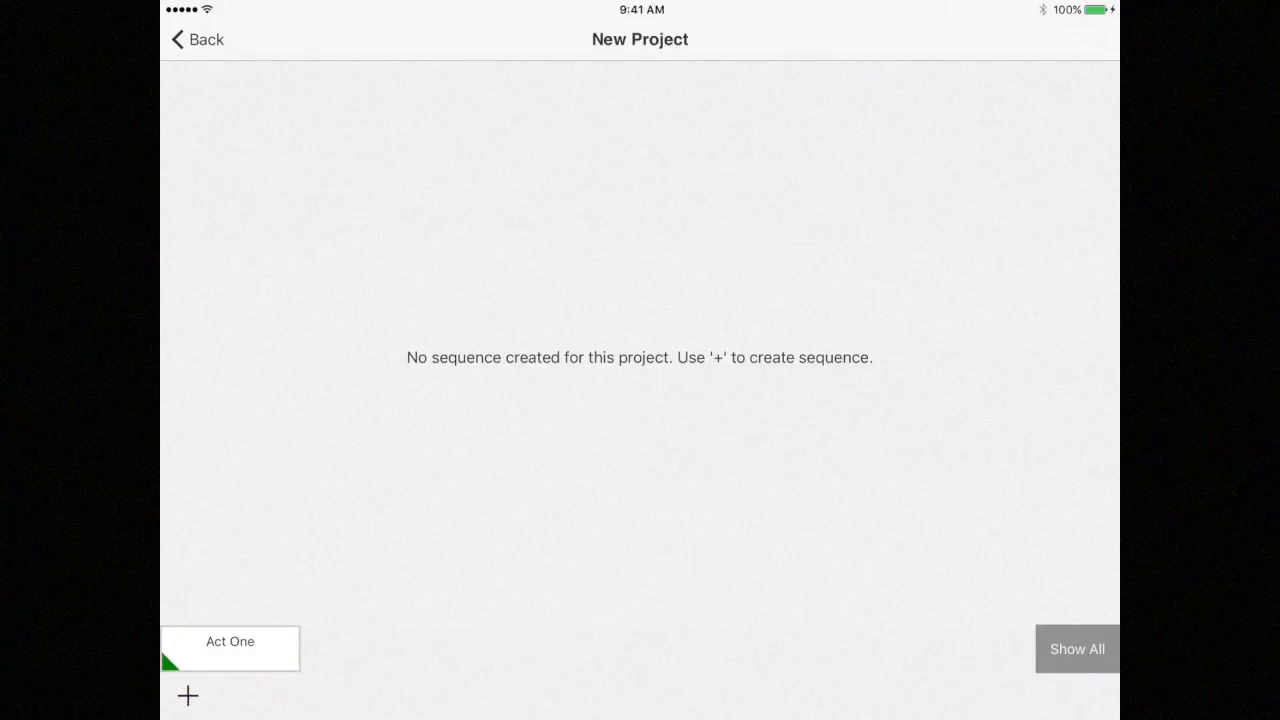
- Create a 'Scene 1' sequence assigned to the Act One segment
click(186, 696)
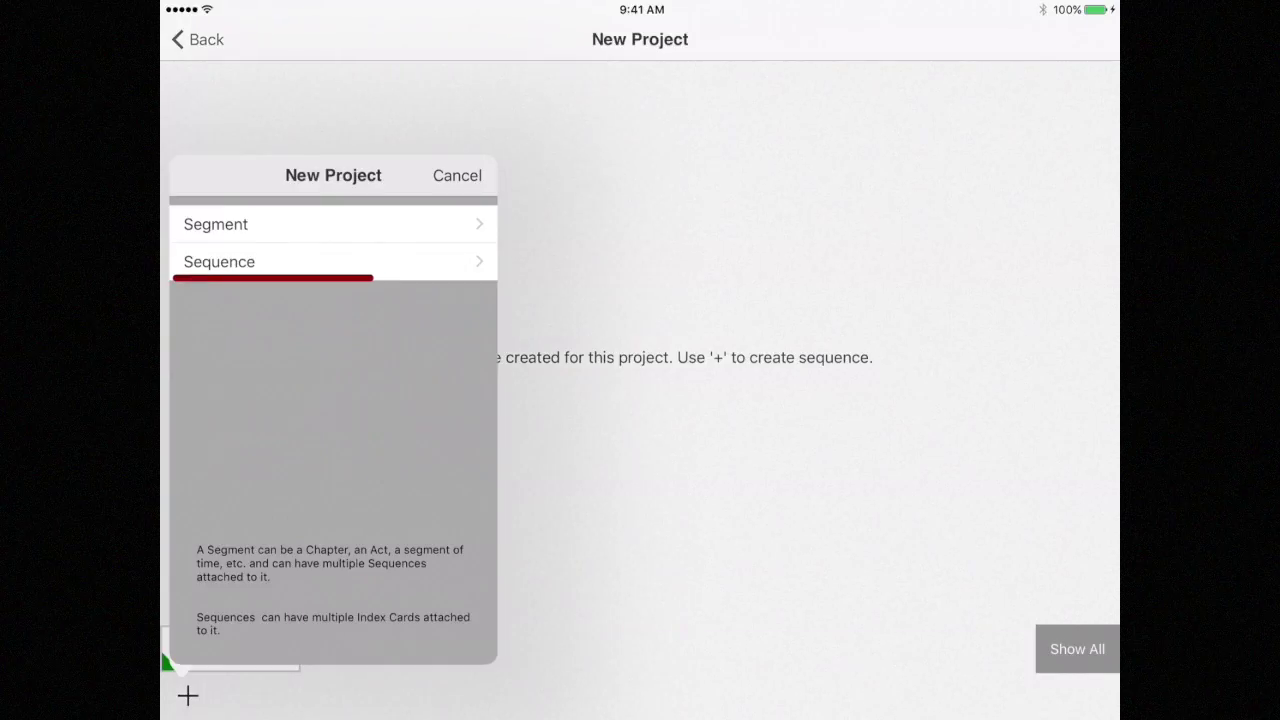
click(219, 261)
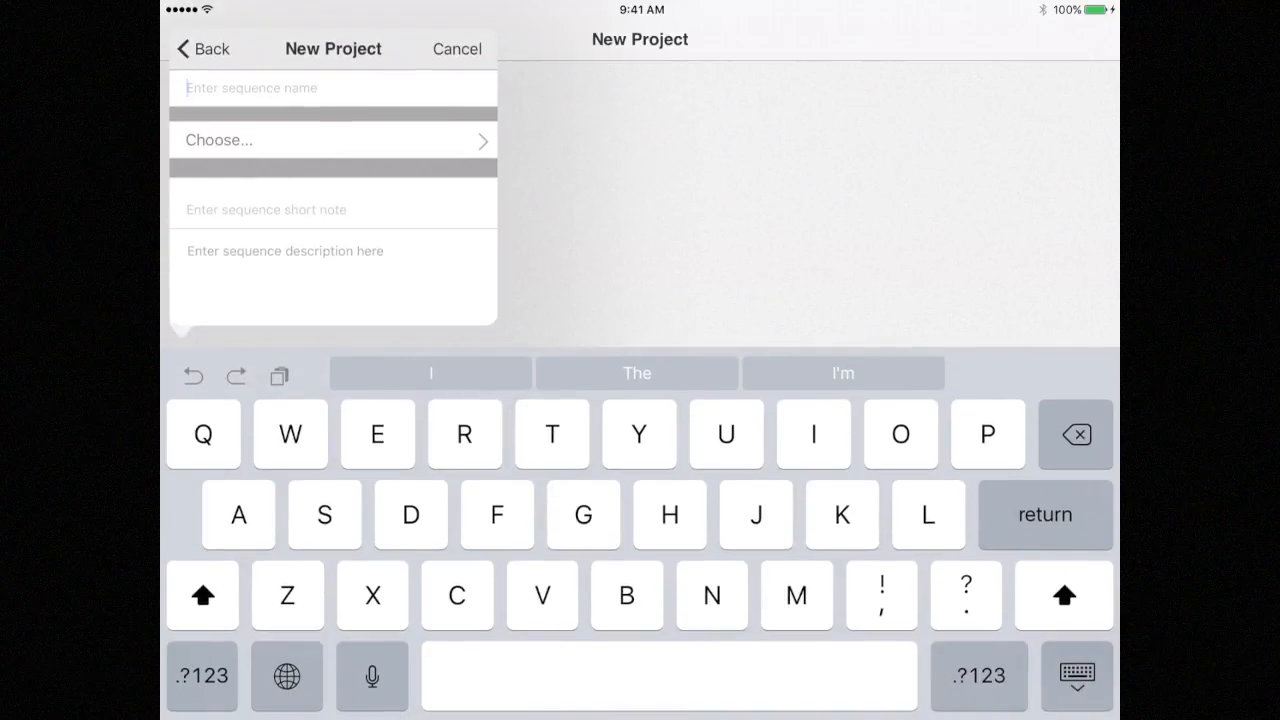
text(Scene 1)
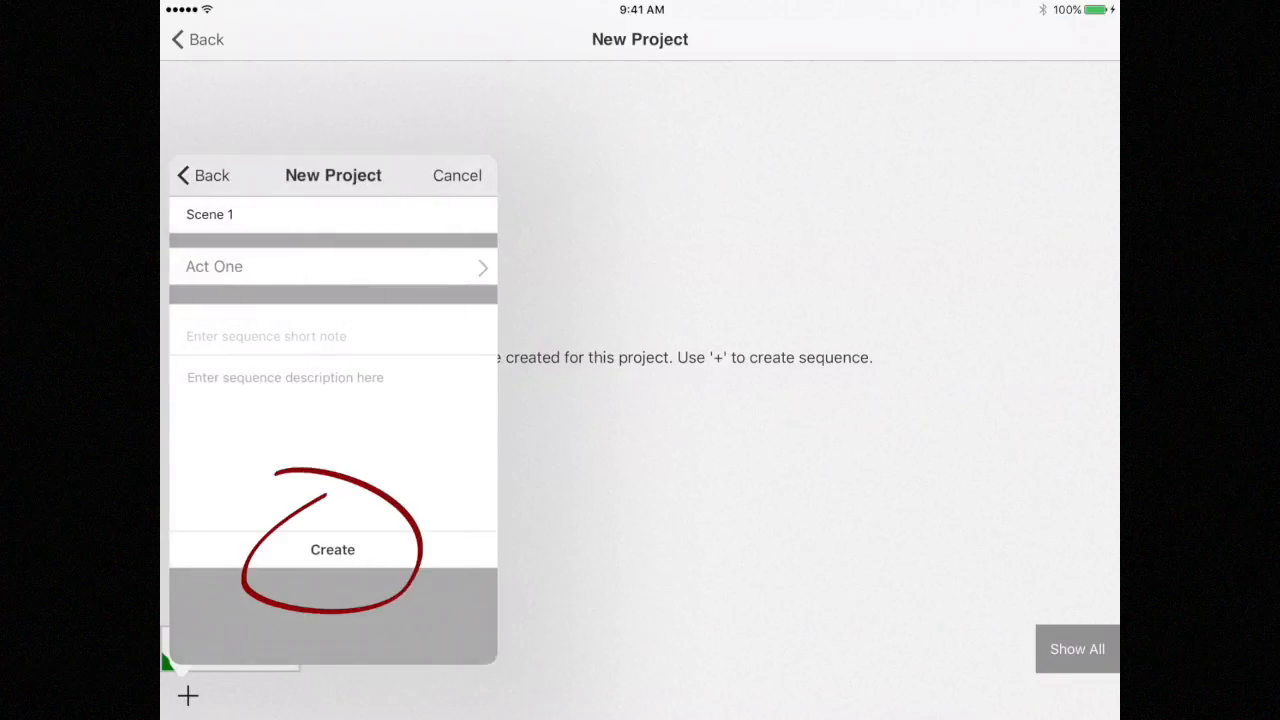
click(332, 549)
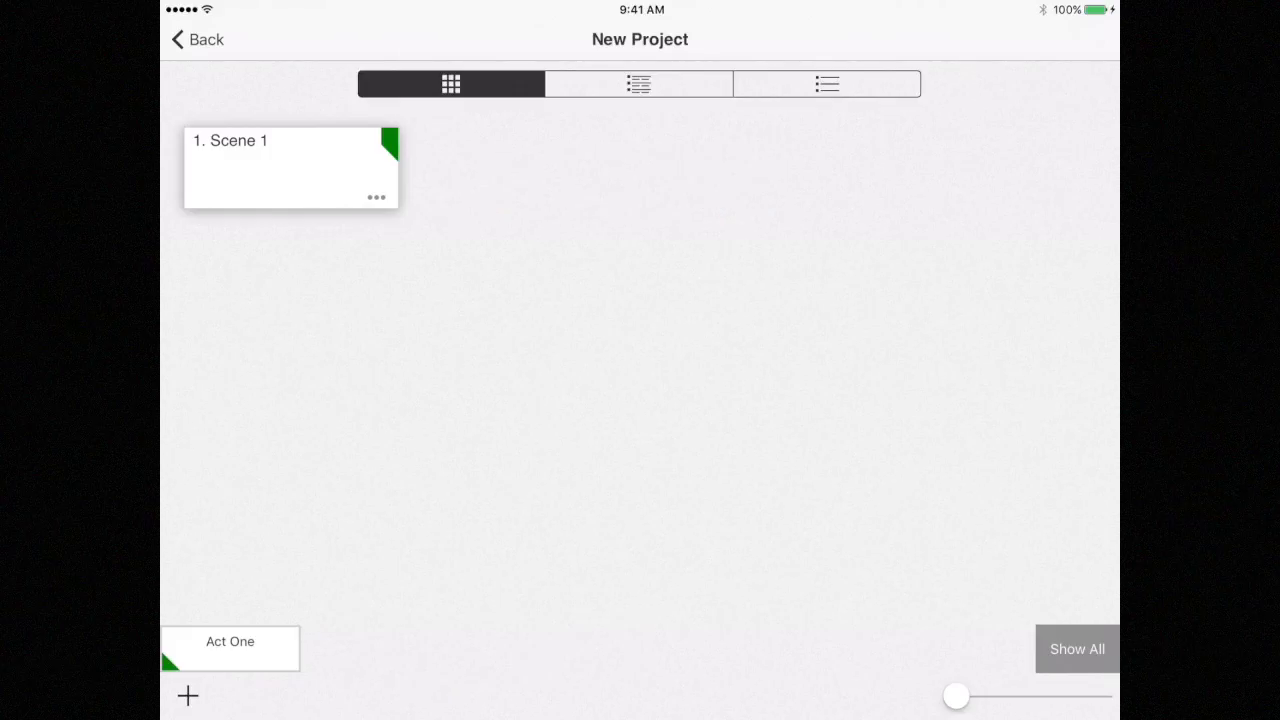
- Open the Scene 1 sequence card to view its Index Cards screen
drag(400, 130, 360, 230)
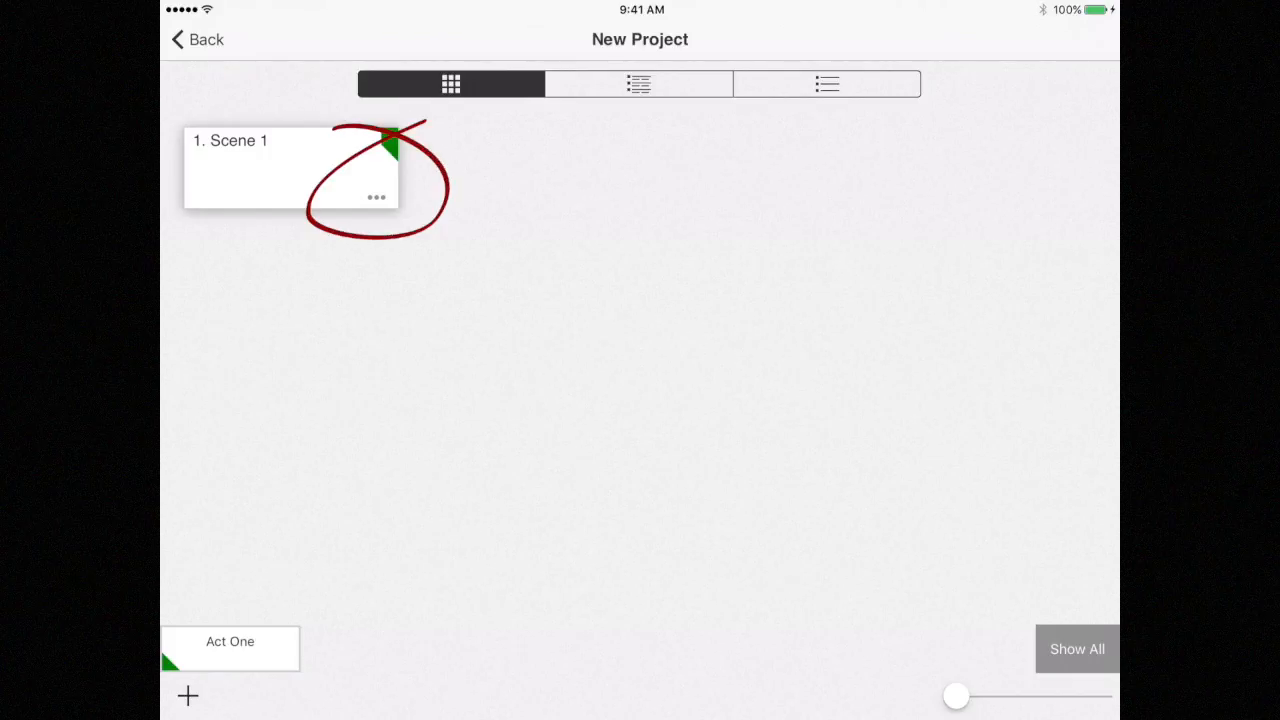
click(375, 197)
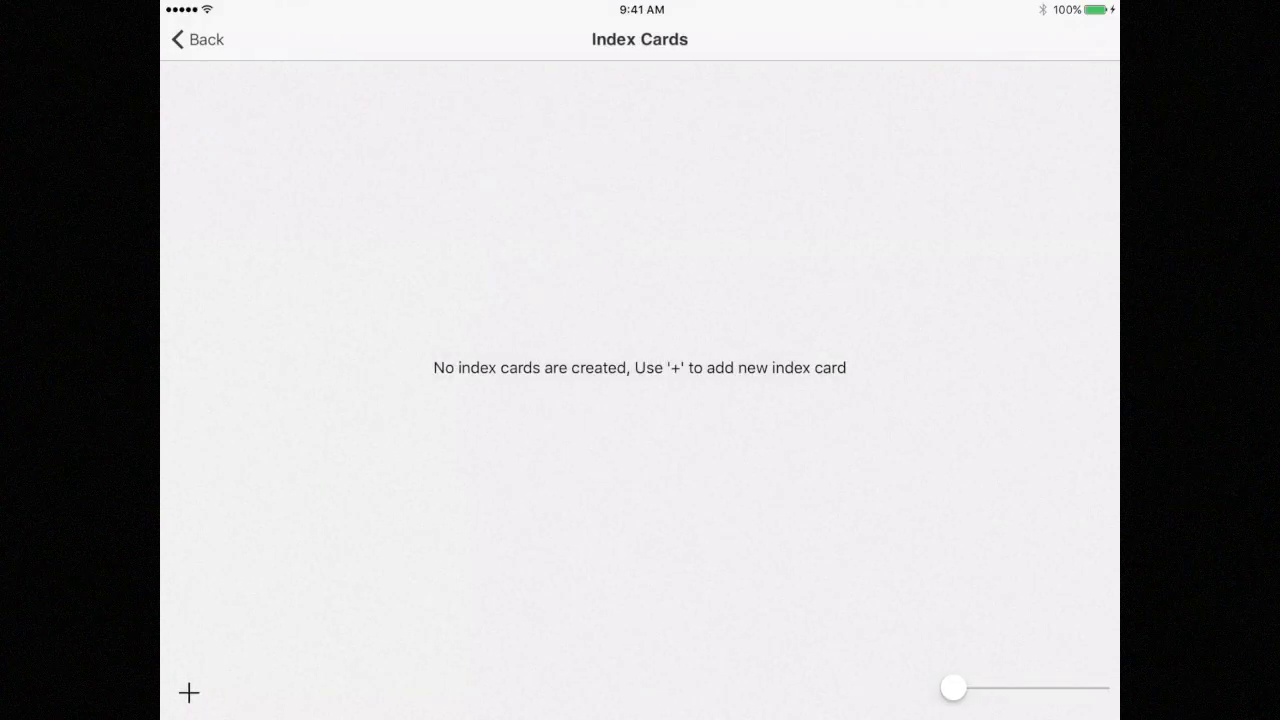
- Save a 'Beginning' index card reading 'Some text here' and return to the overview
click(185, 692)
text(Beginning)
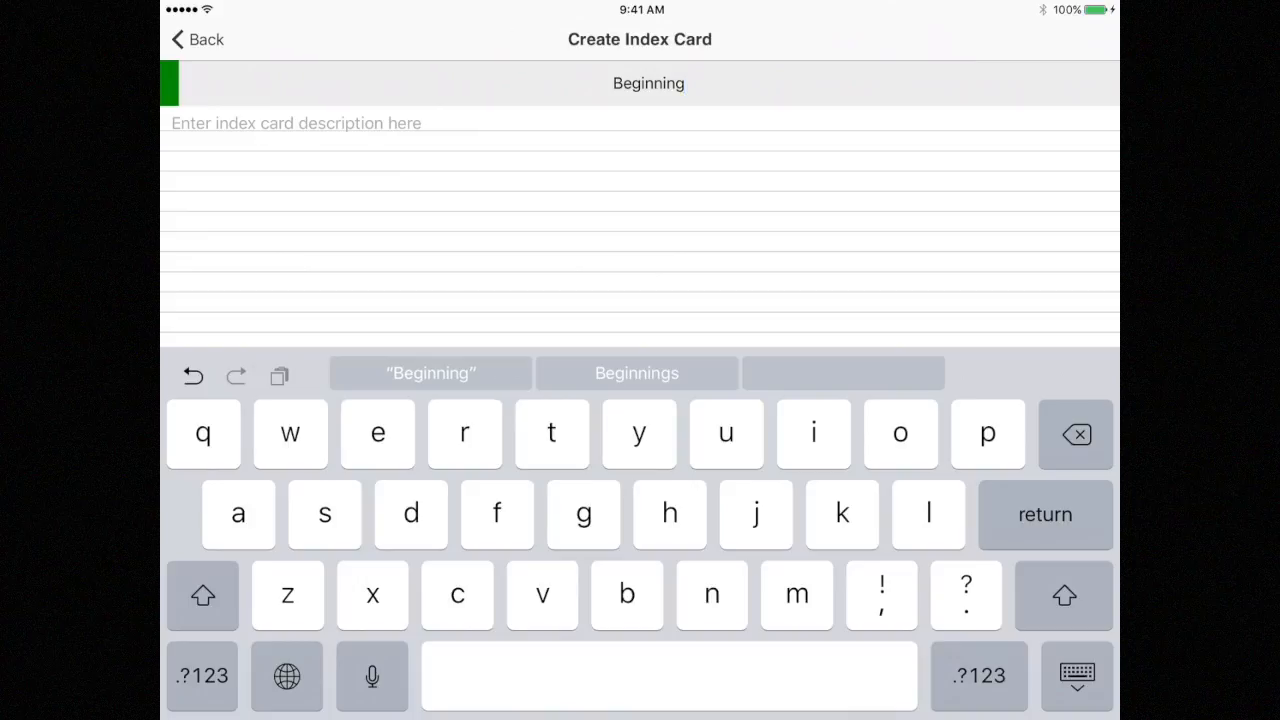
text(Some)
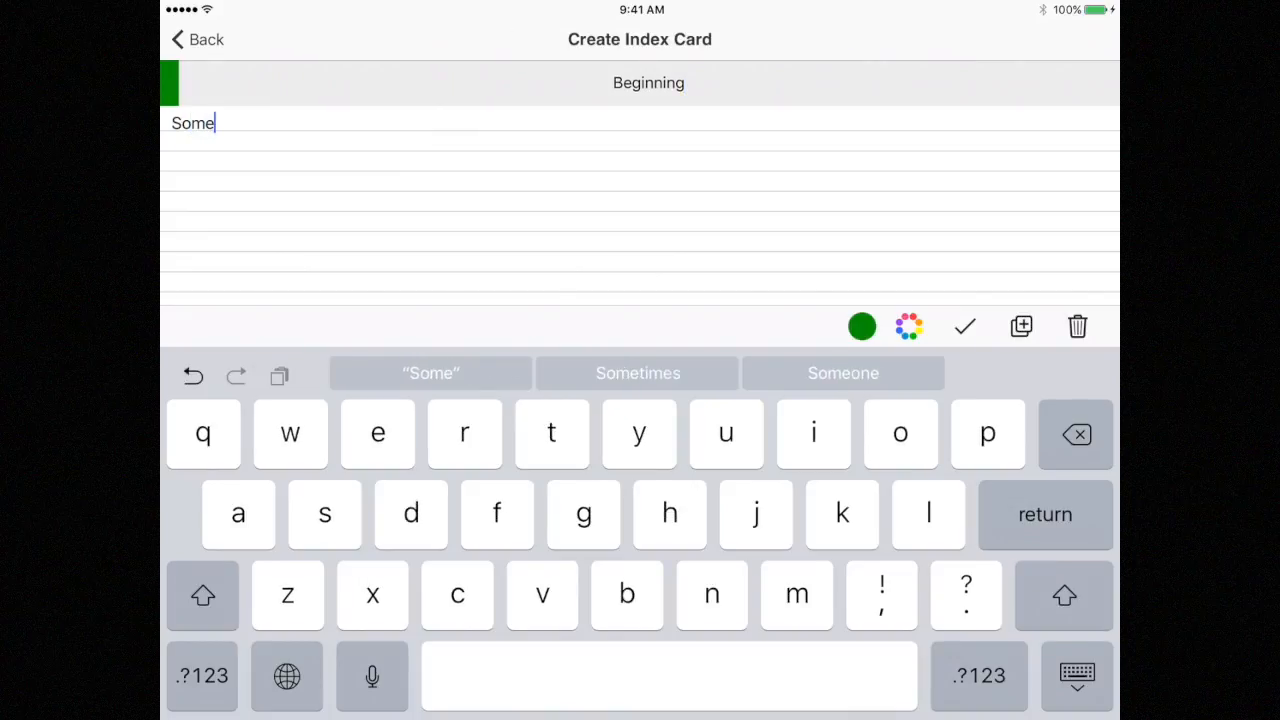
text(text)
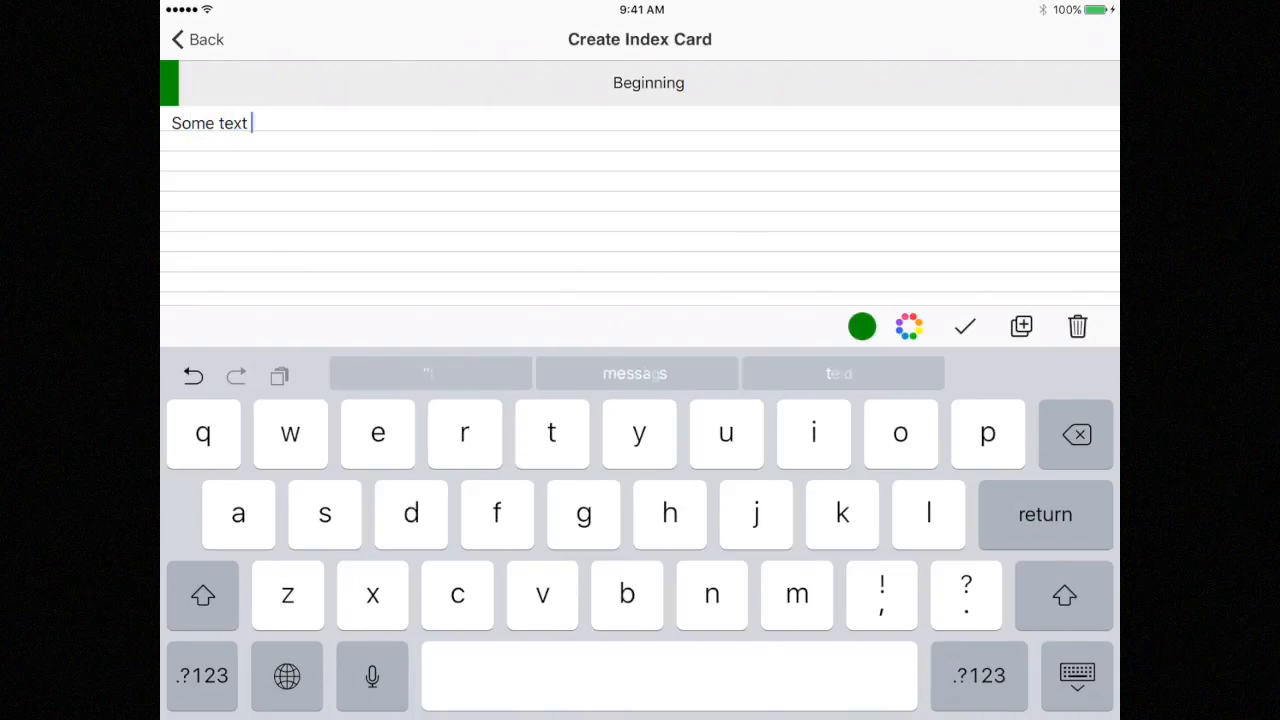
text(here)
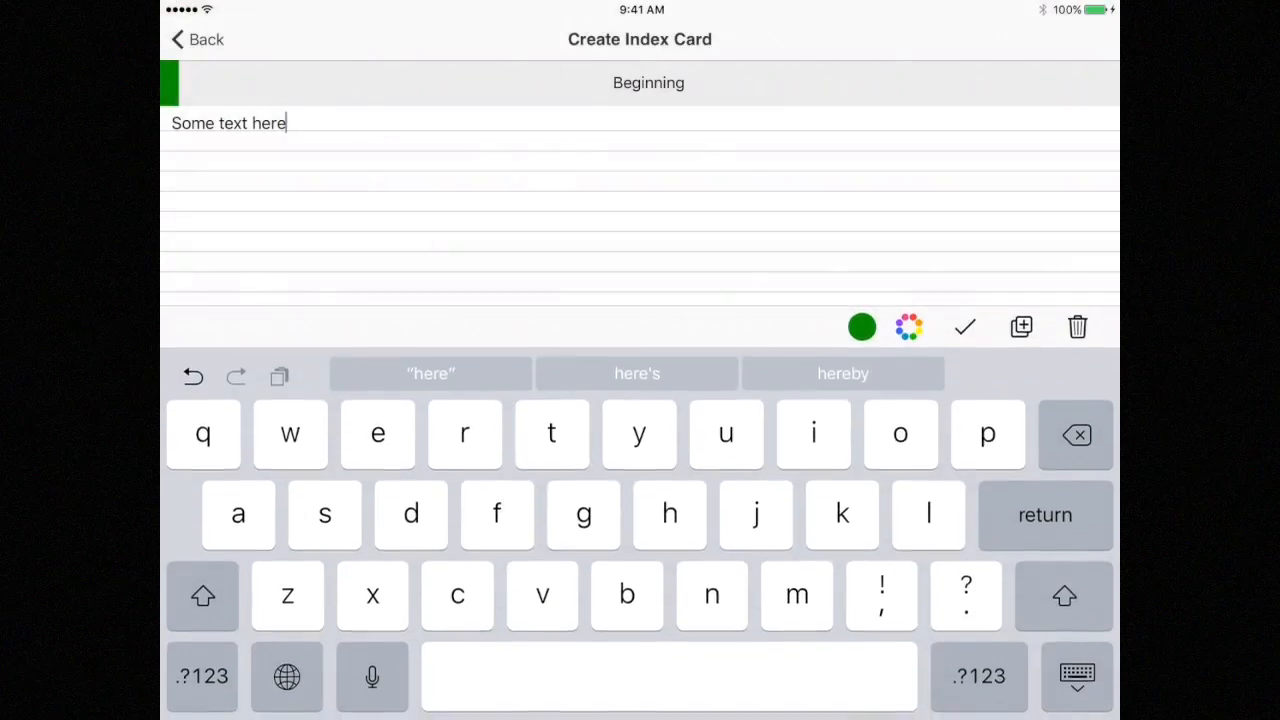
click(965, 326)
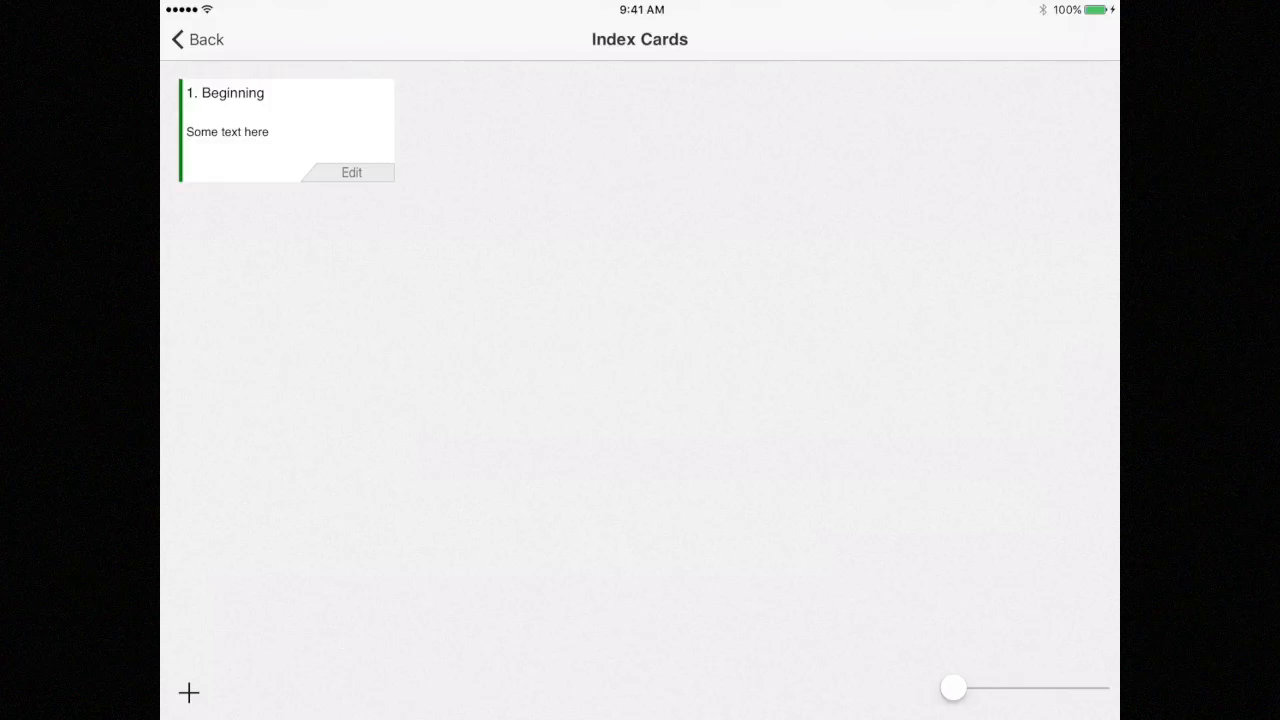
click(195, 39)
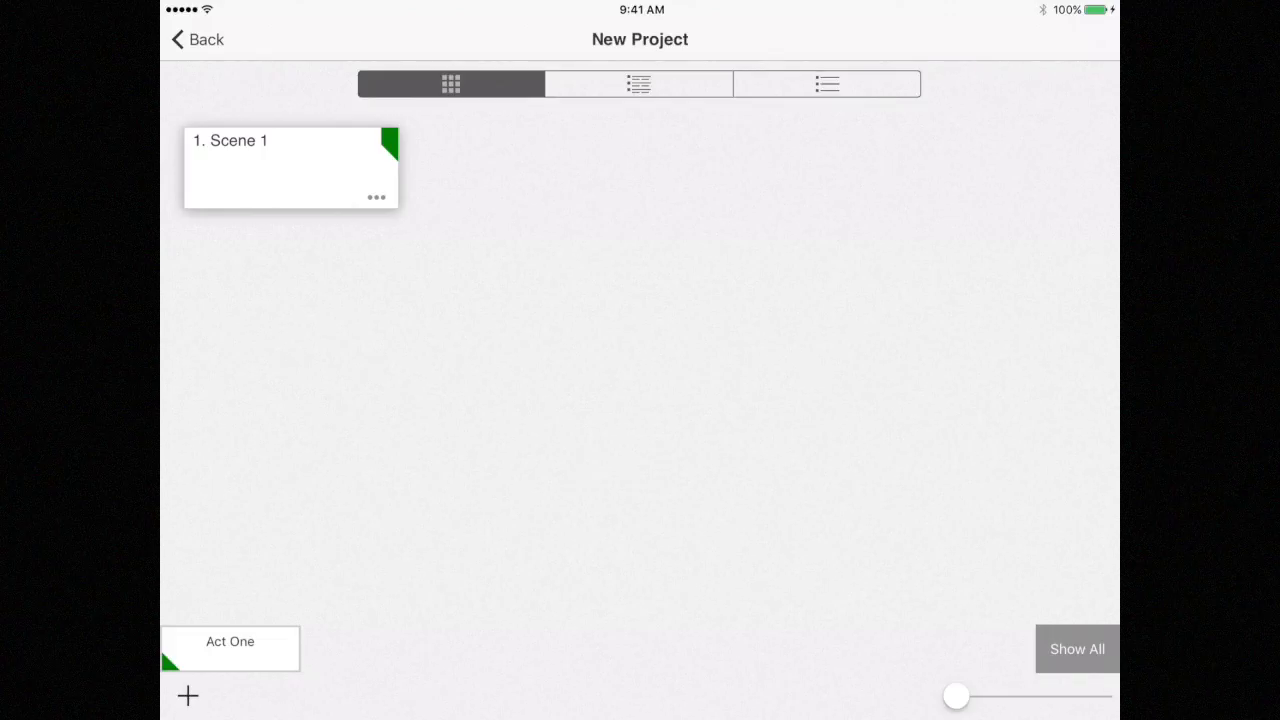
- Go back from New Project to the StoryO project list
click(202, 40)
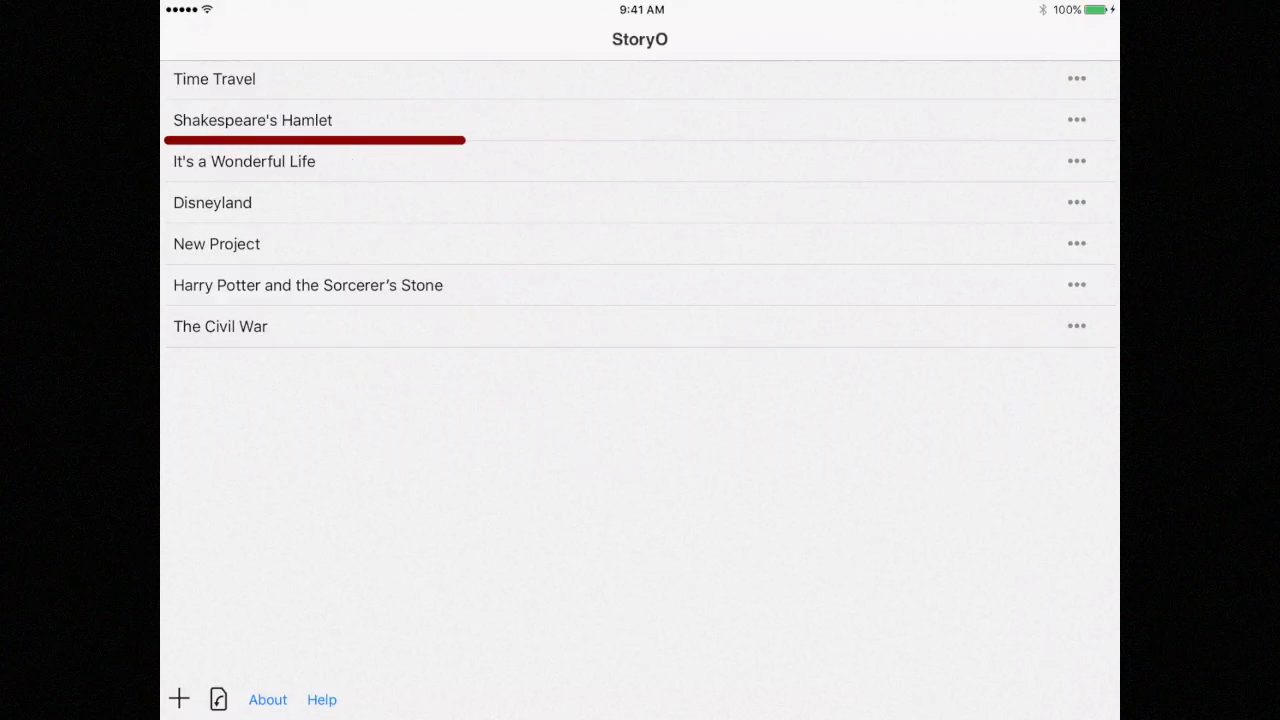
- Open Shakespeare's Hamlet and bring up the Segment/Sequence add menu
click(253, 120)
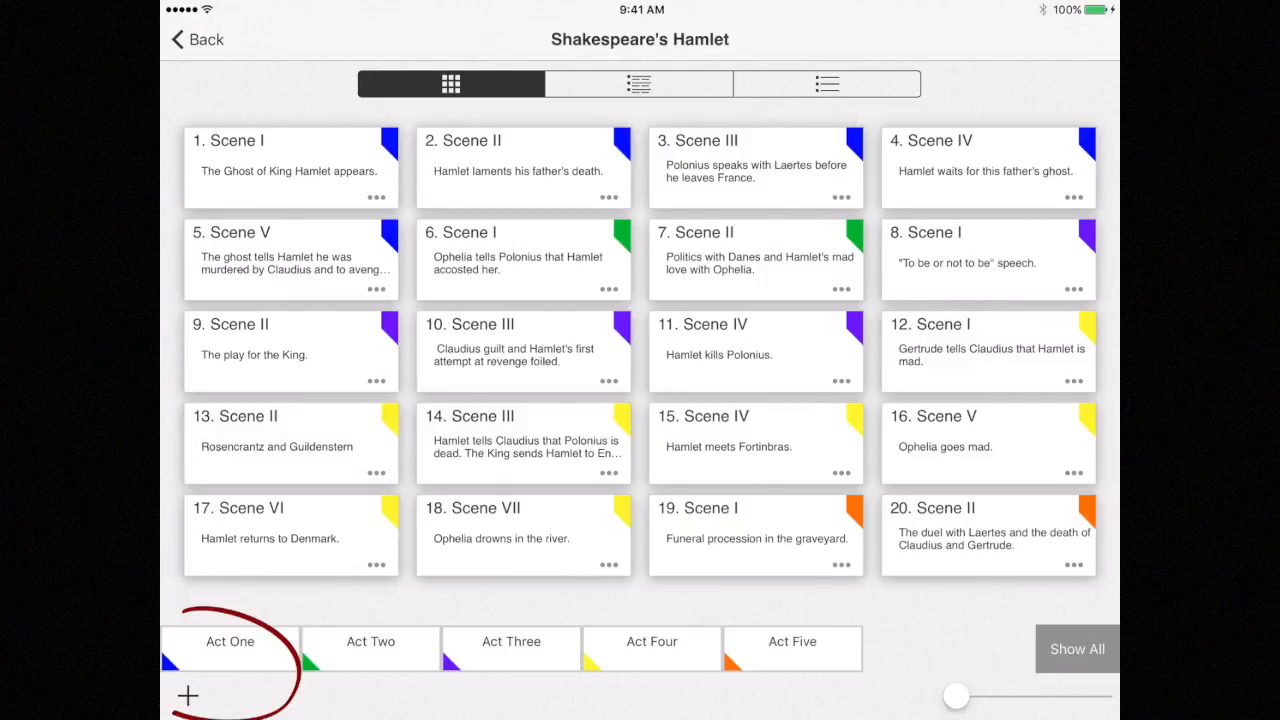
click(188, 695)
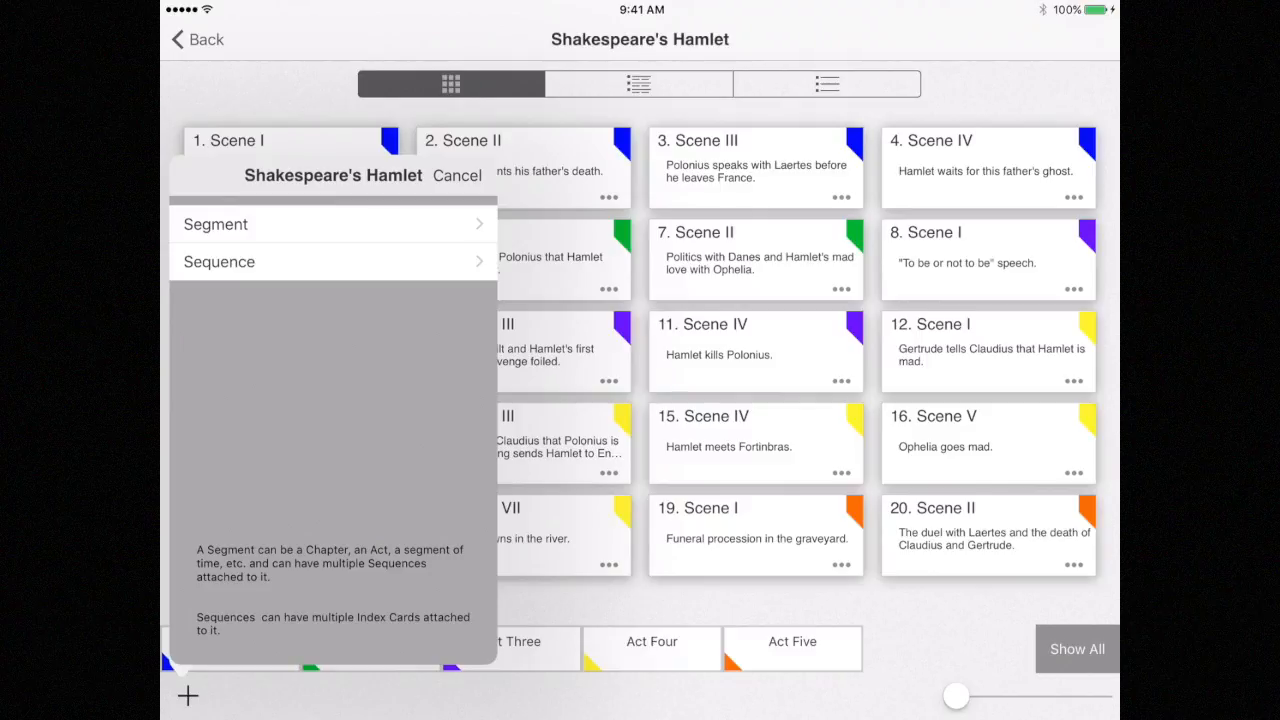
- Create a red 'Act Six' segment in the Hamlet project and scroll to it
click(215, 223)
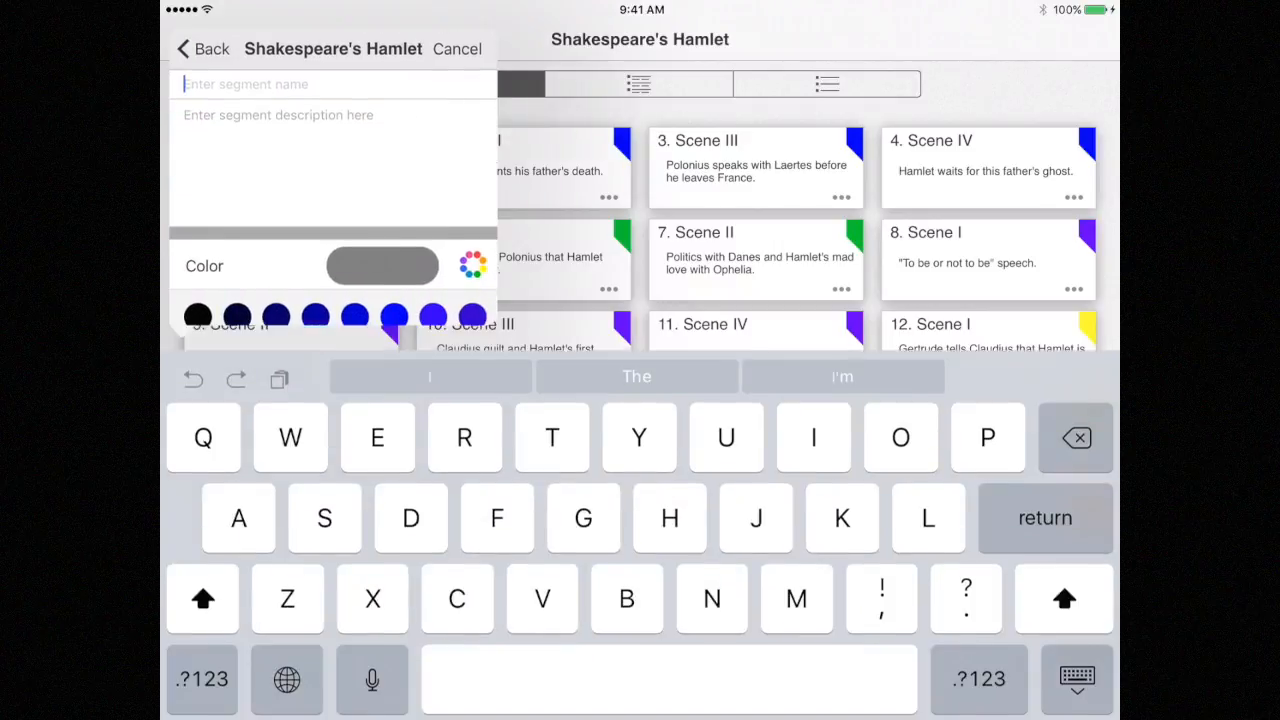
text(Acr)
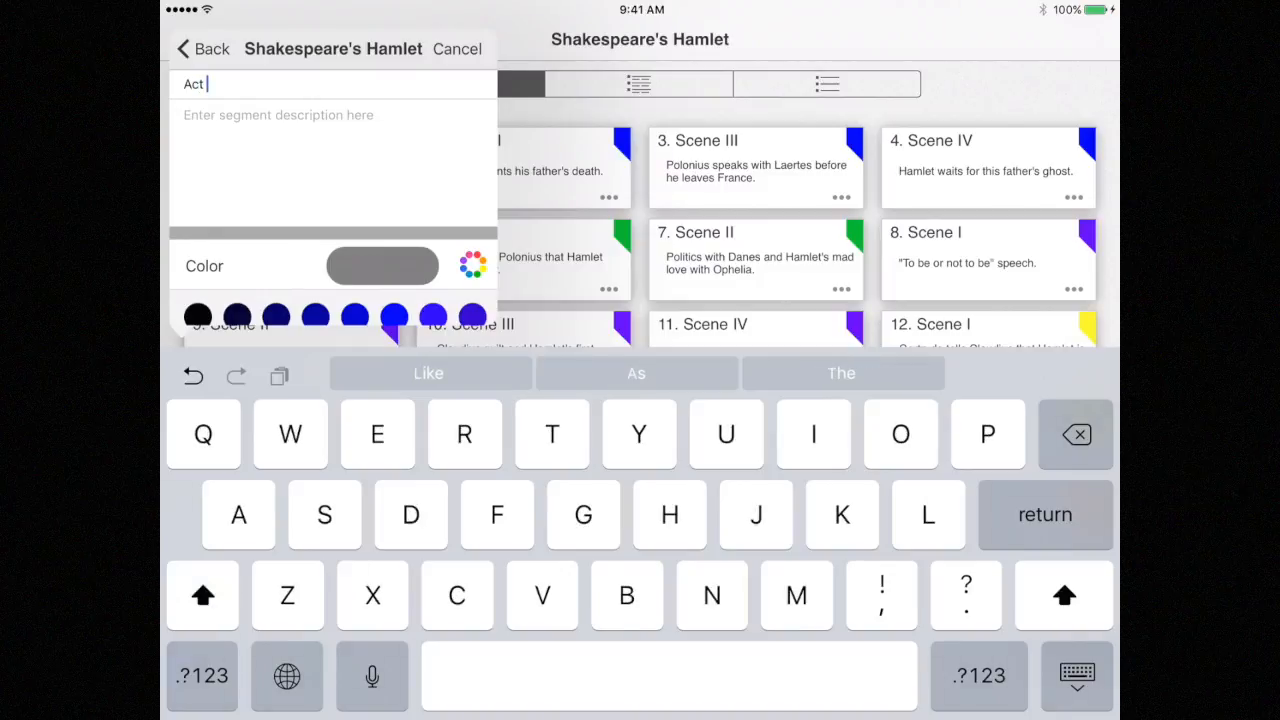
text(Six)
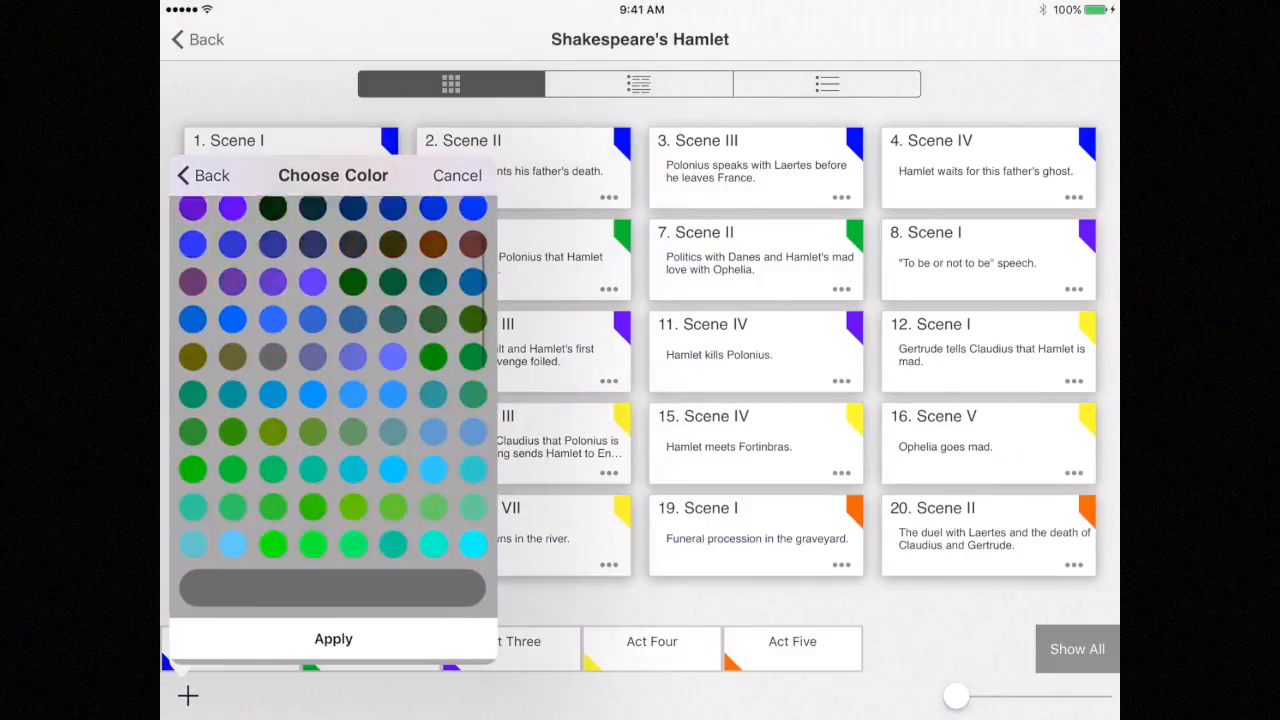
scroll(down, 3)
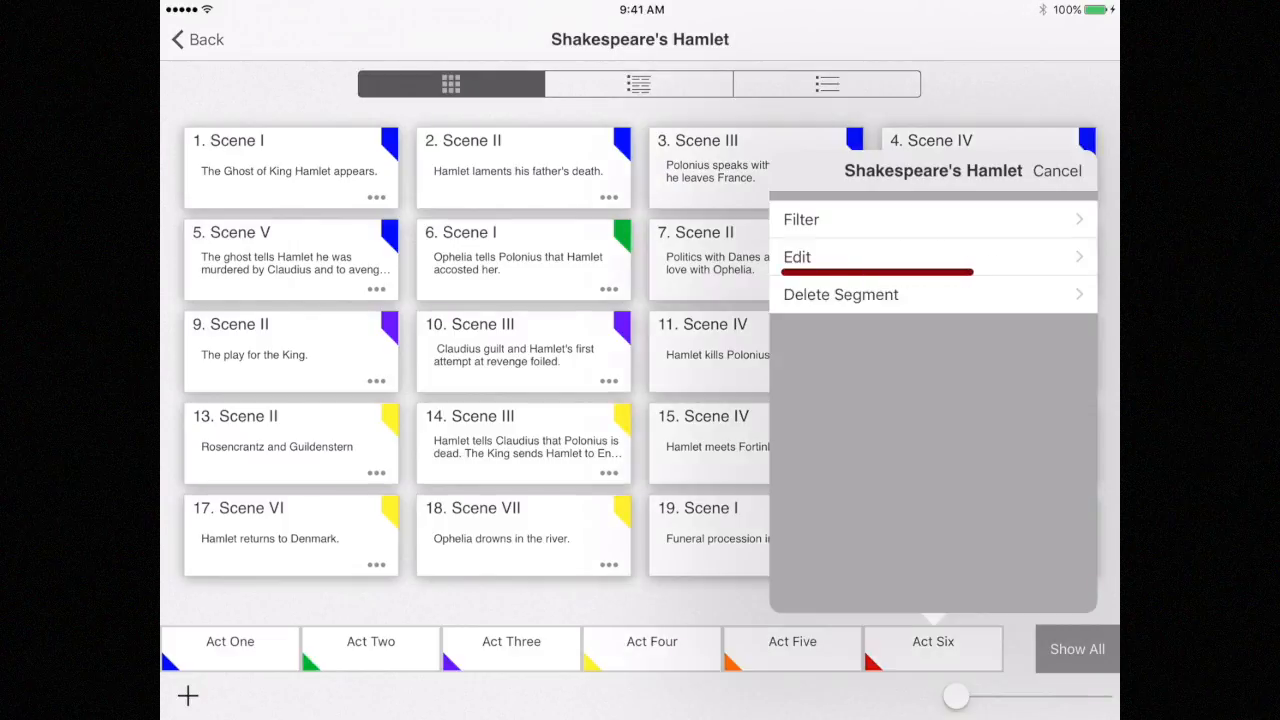
- Edit Act Six to use brown, save, and dismiss the success alert
click(797, 256)
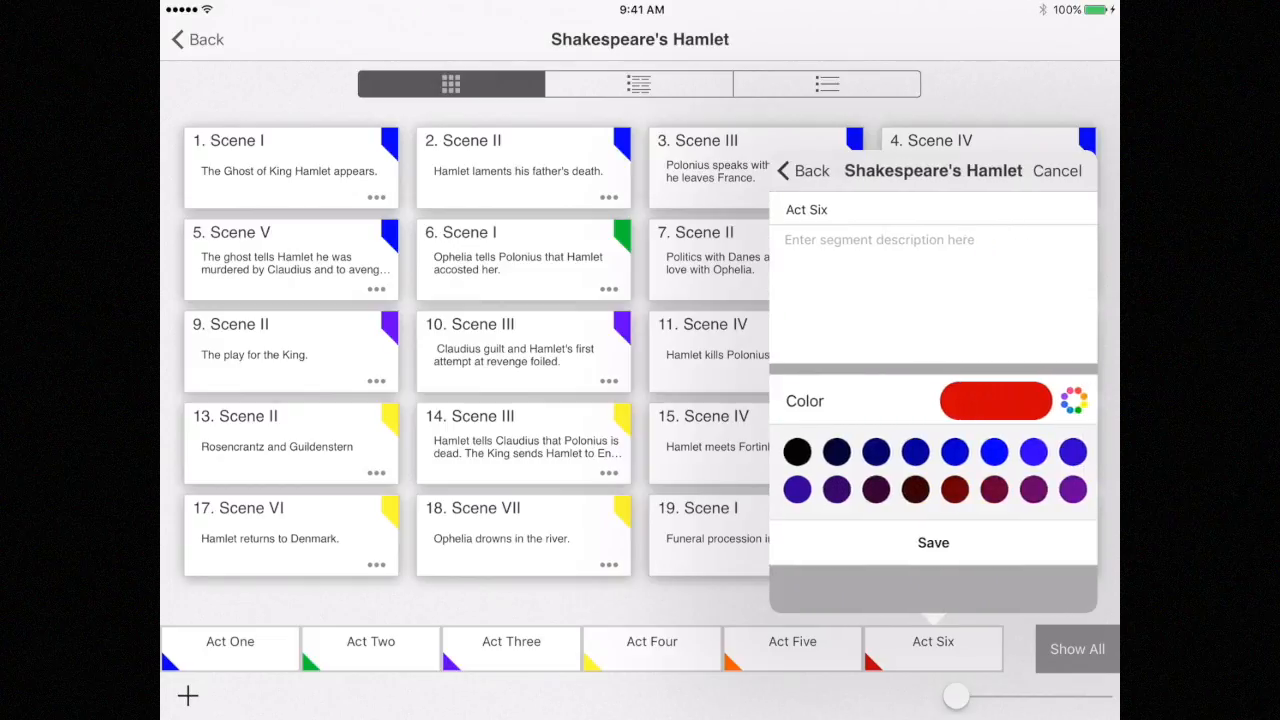
click(1065, 401)
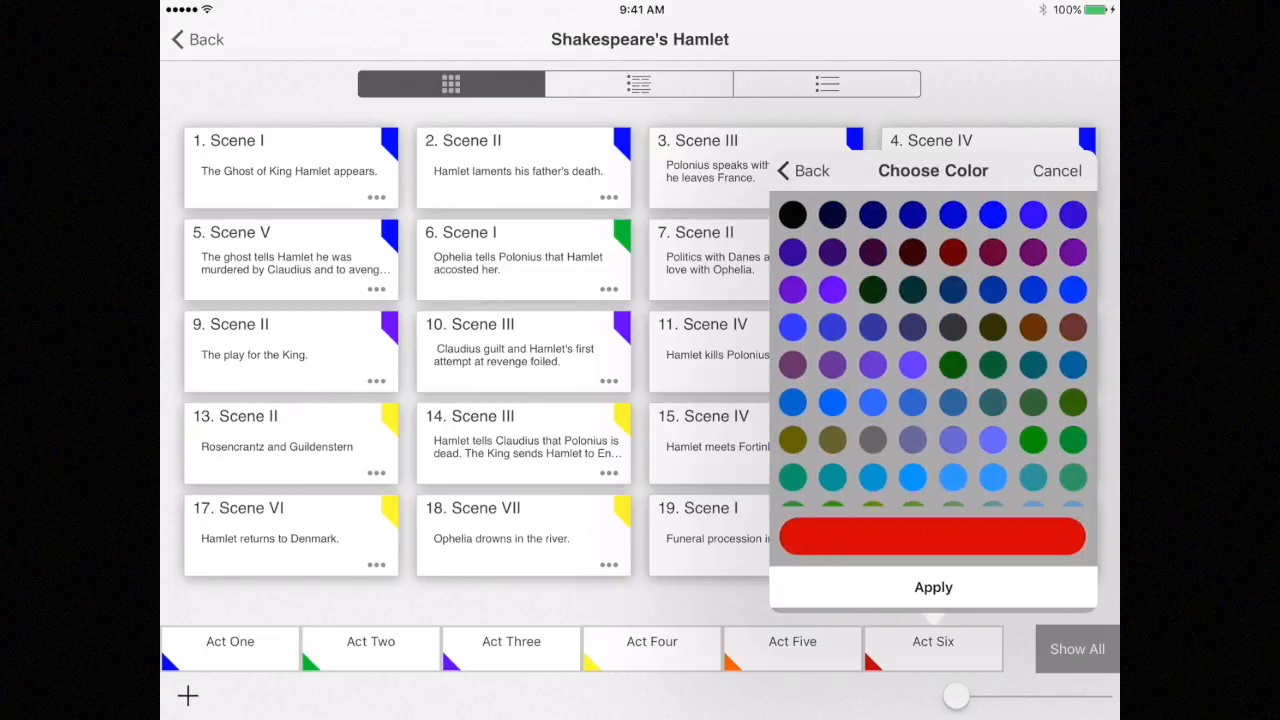
click(1033, 327)
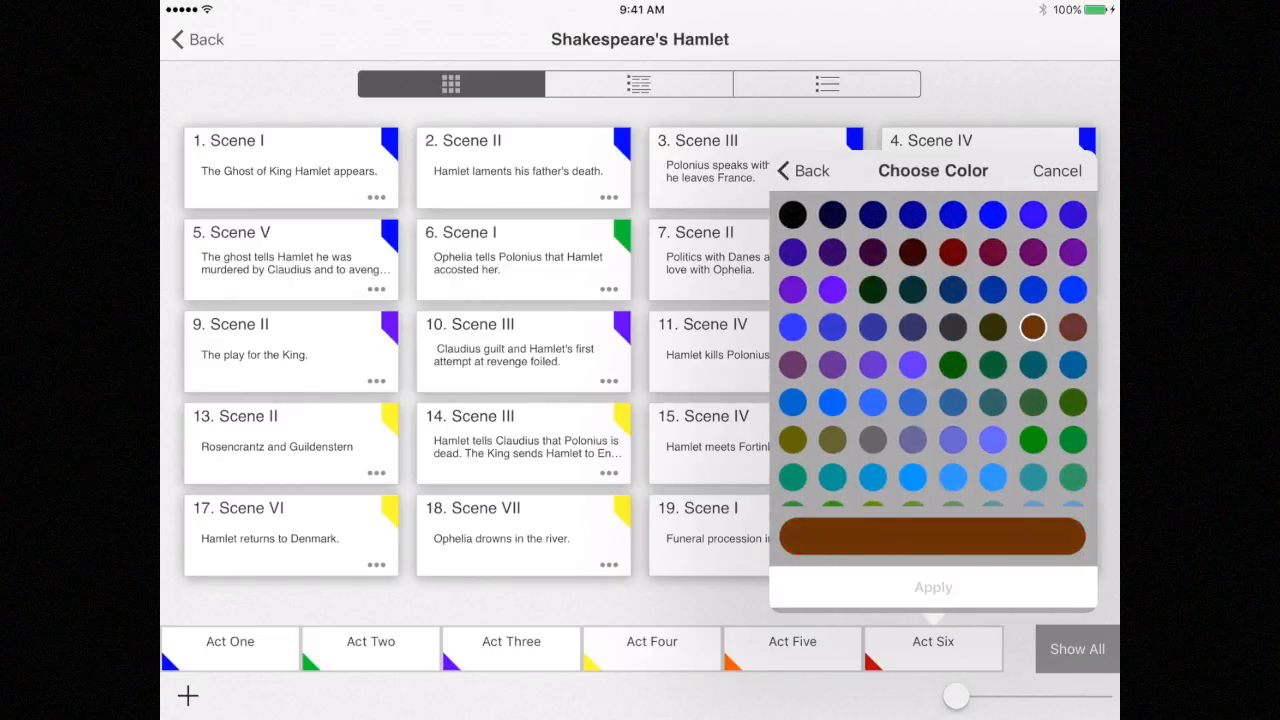
click(803, 170)
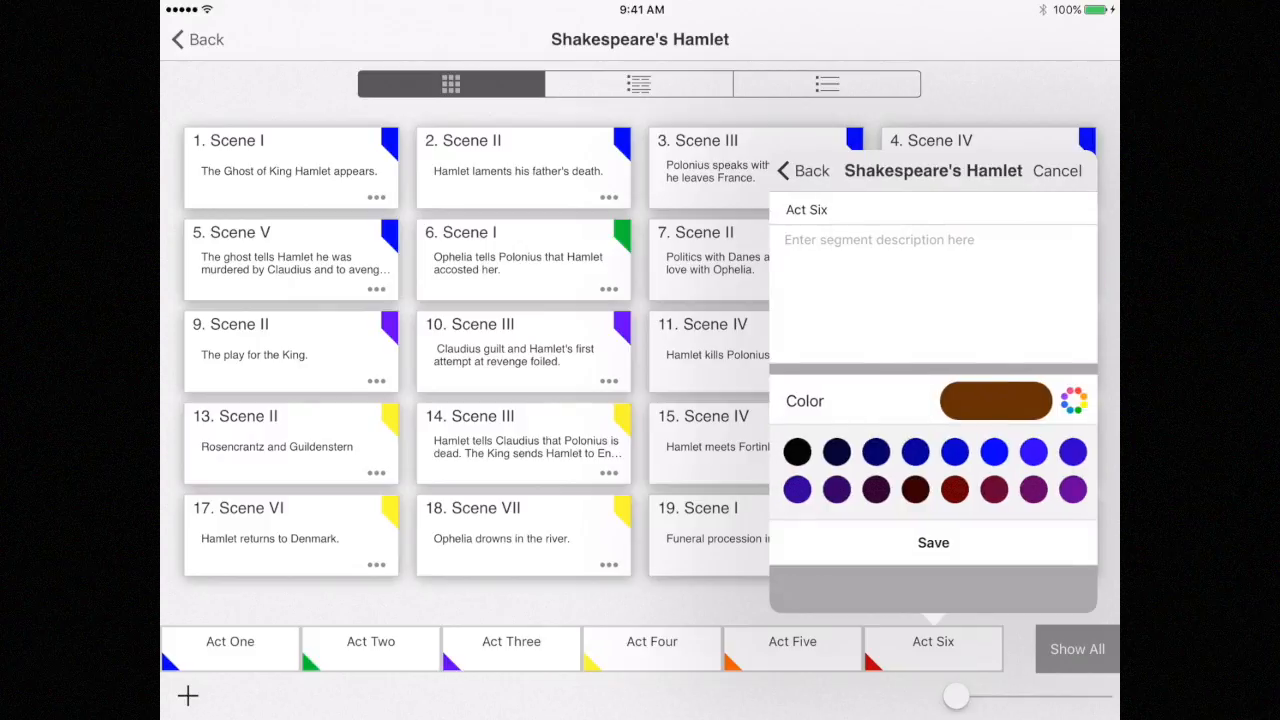
click(933, 542)
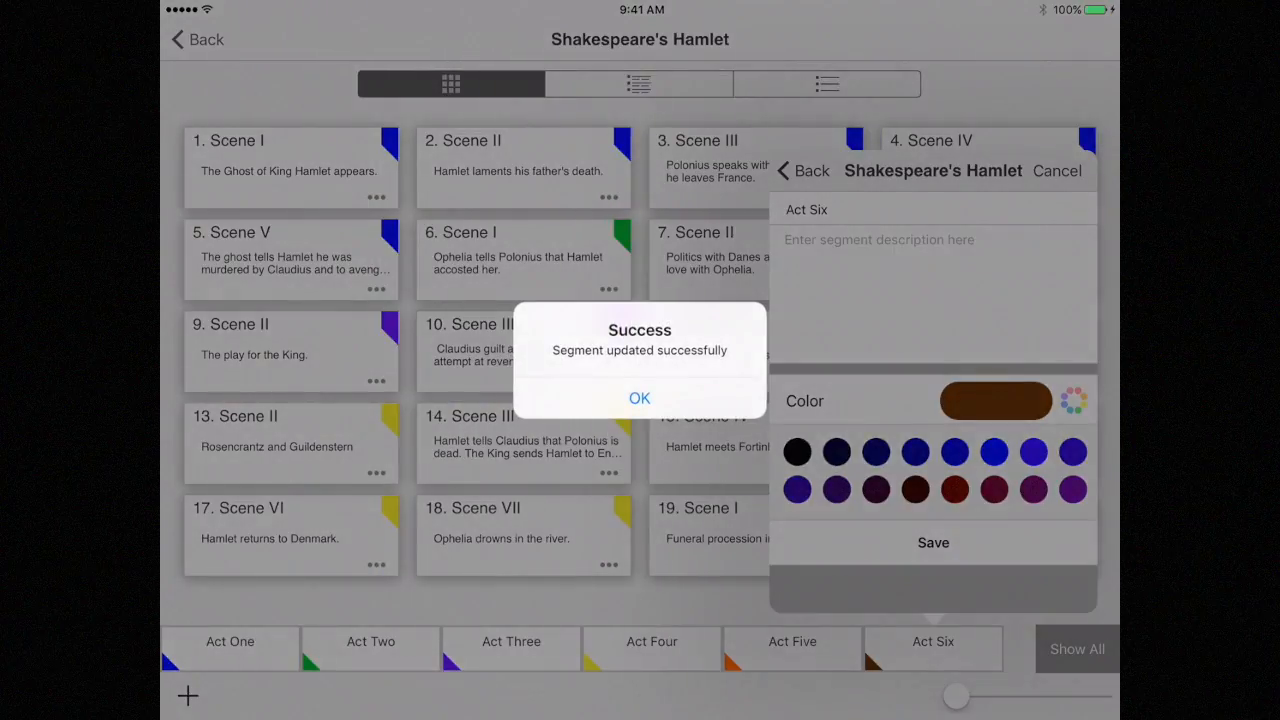
click(639, 398)
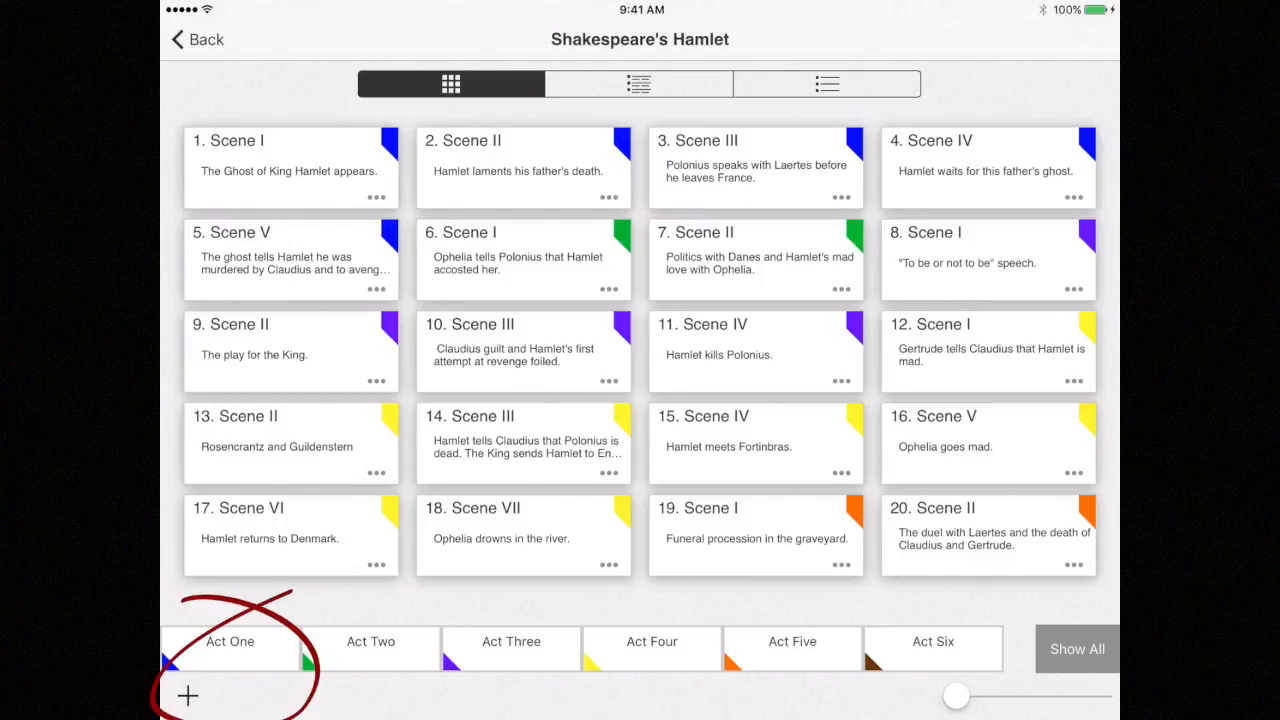
- Create a sequence named 'Scene 1' under Act Six, appearing as card 21
click(187, 695)
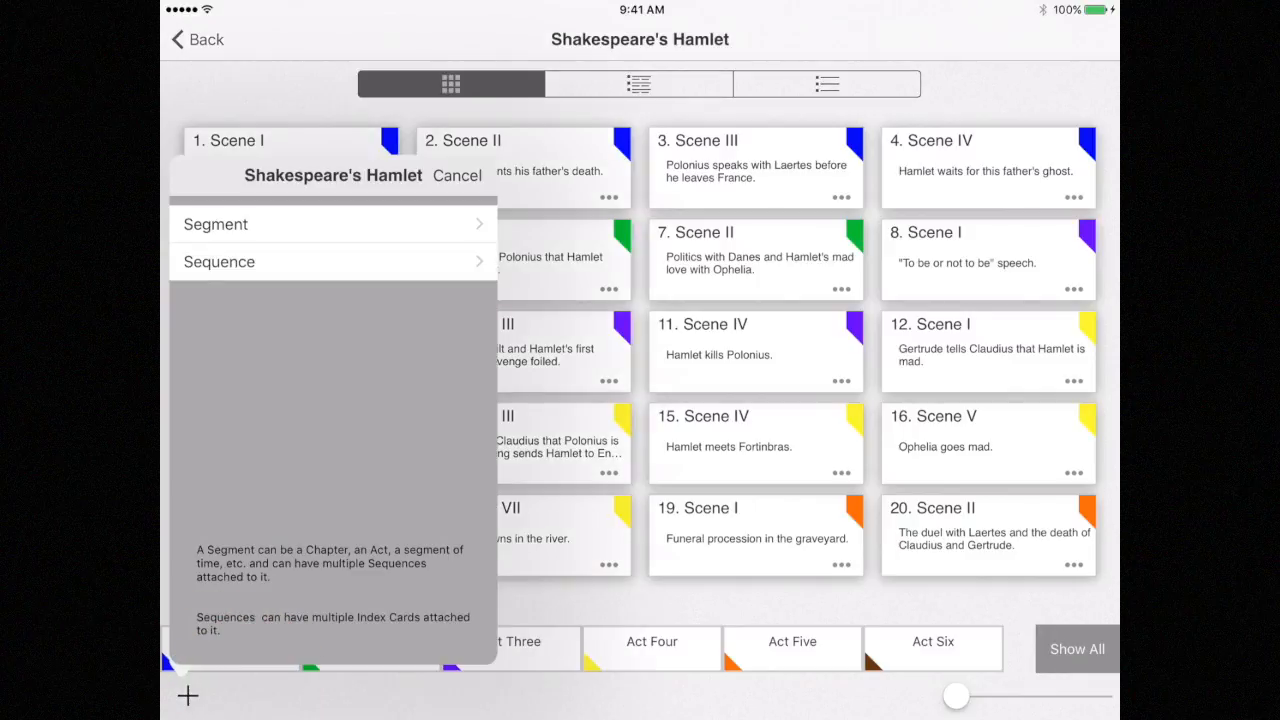
click(219, 261)
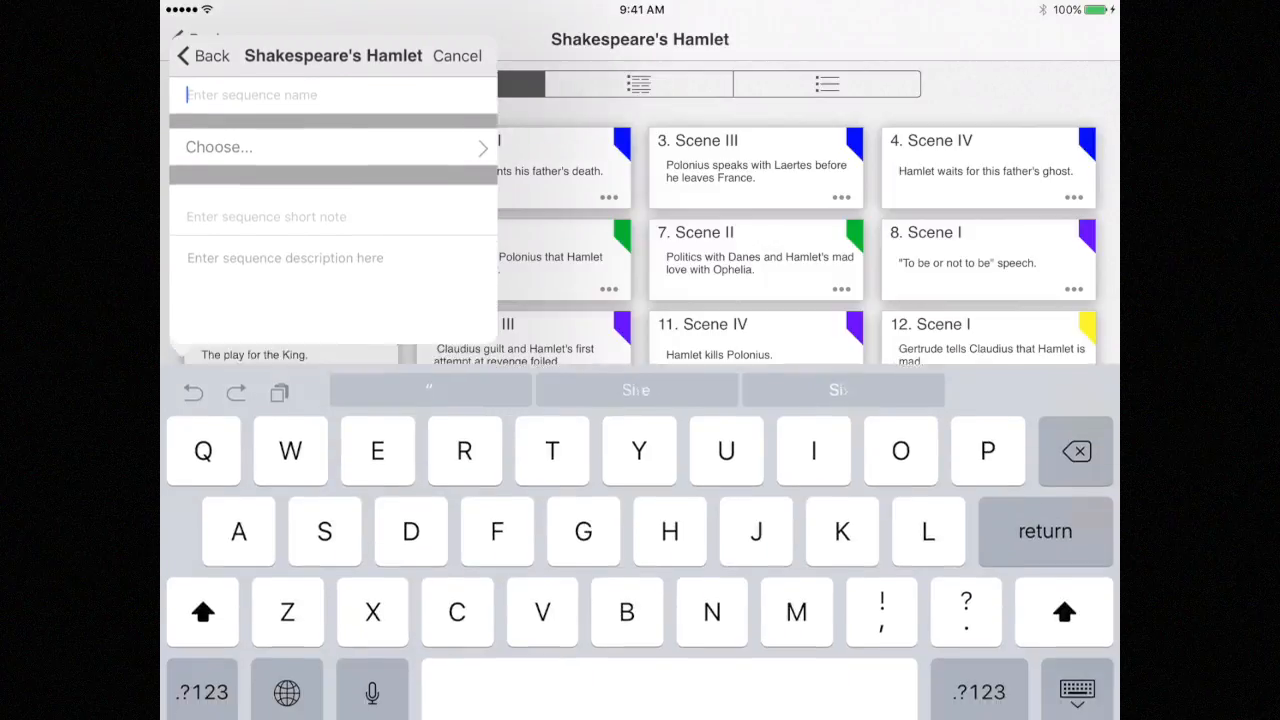
text(Sc)
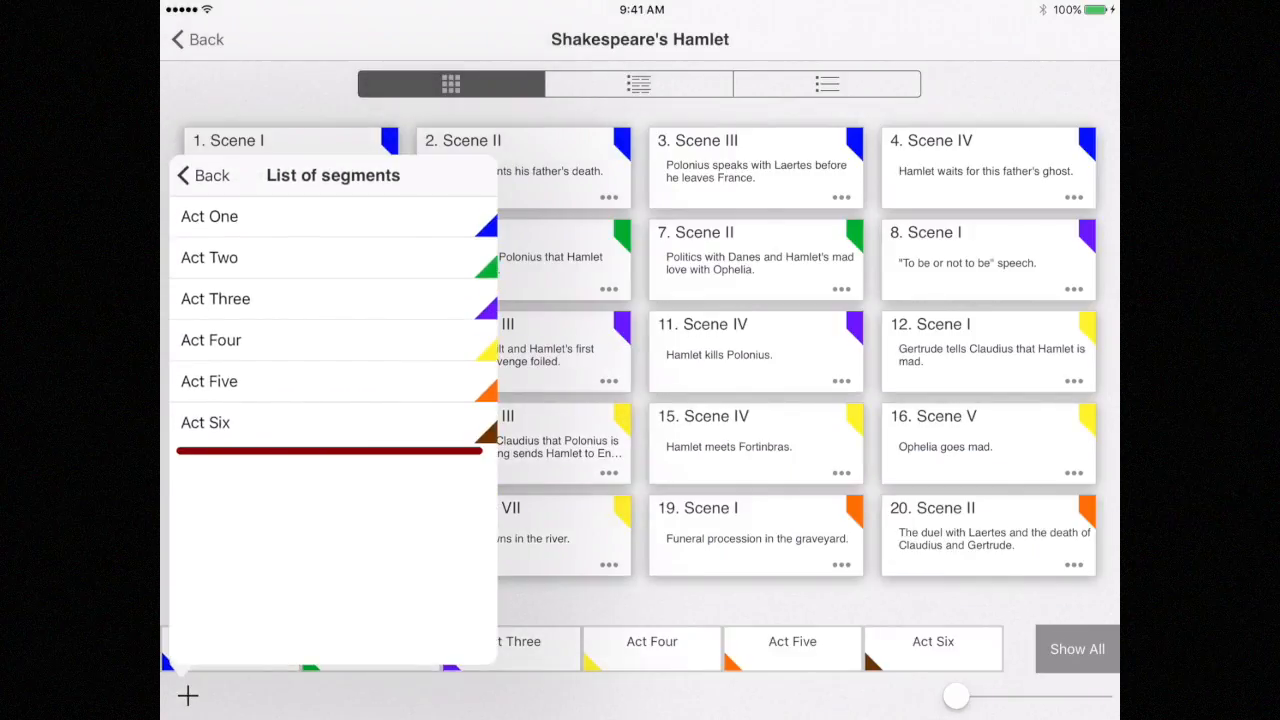
click(205, 423)
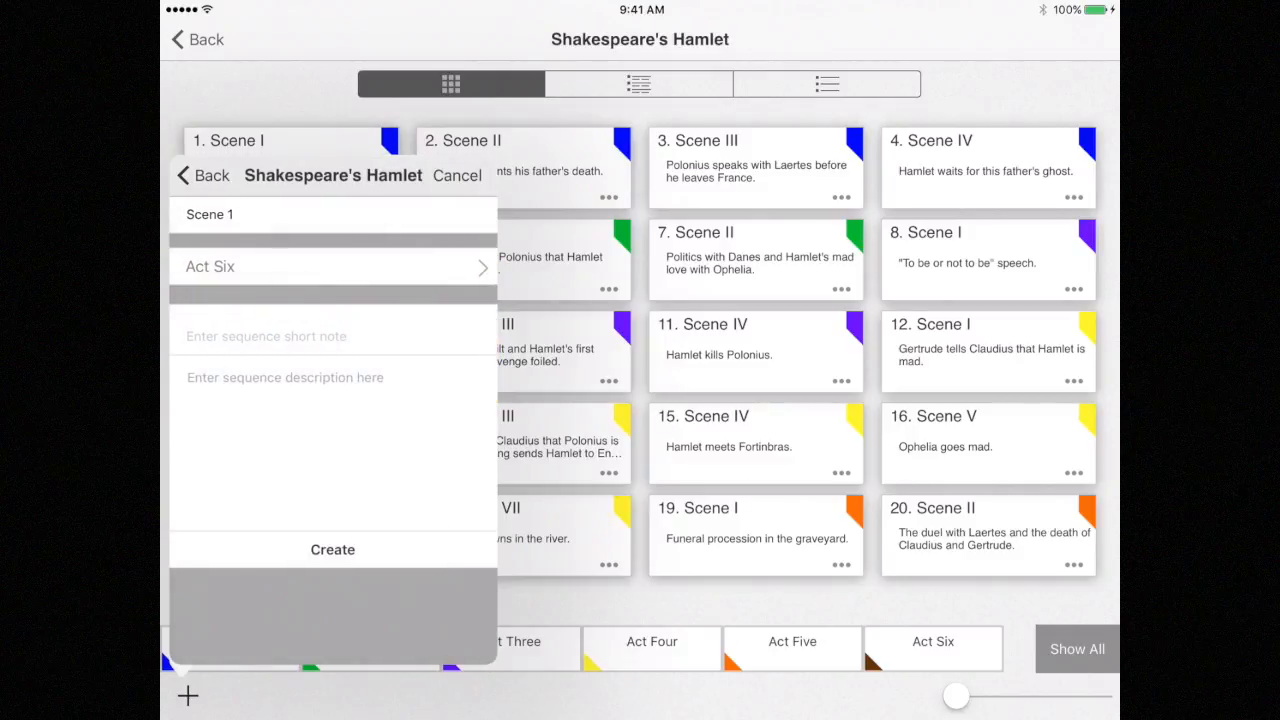
click(332, 550)
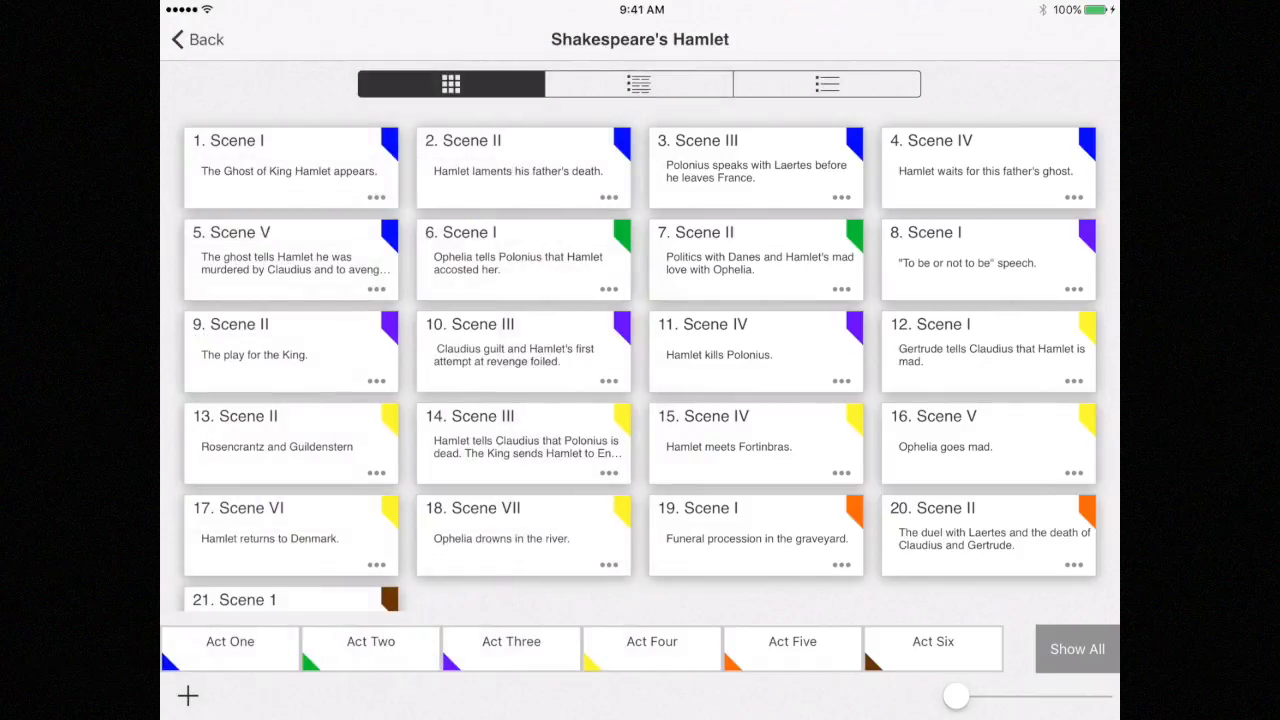
- Drag the Scene 1 card ahead of the two Act Five scene cards
scroll(down, 3)
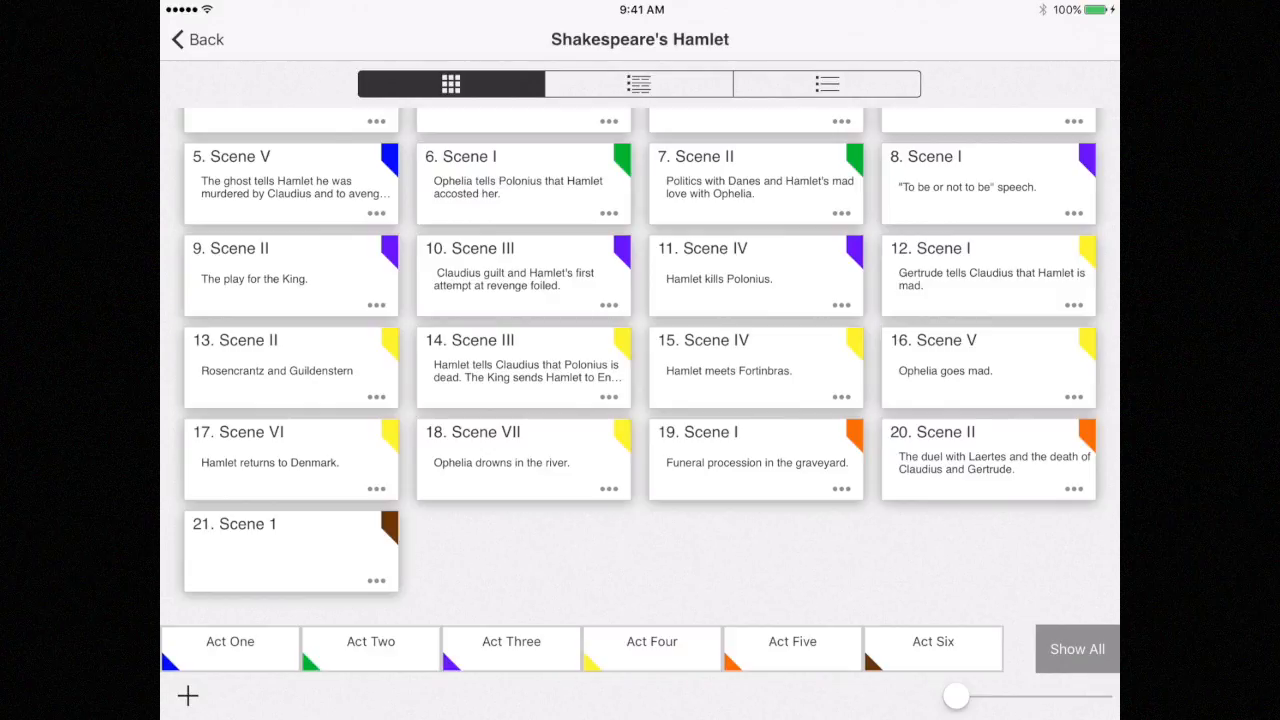
drag(290, 550, 585, 510)
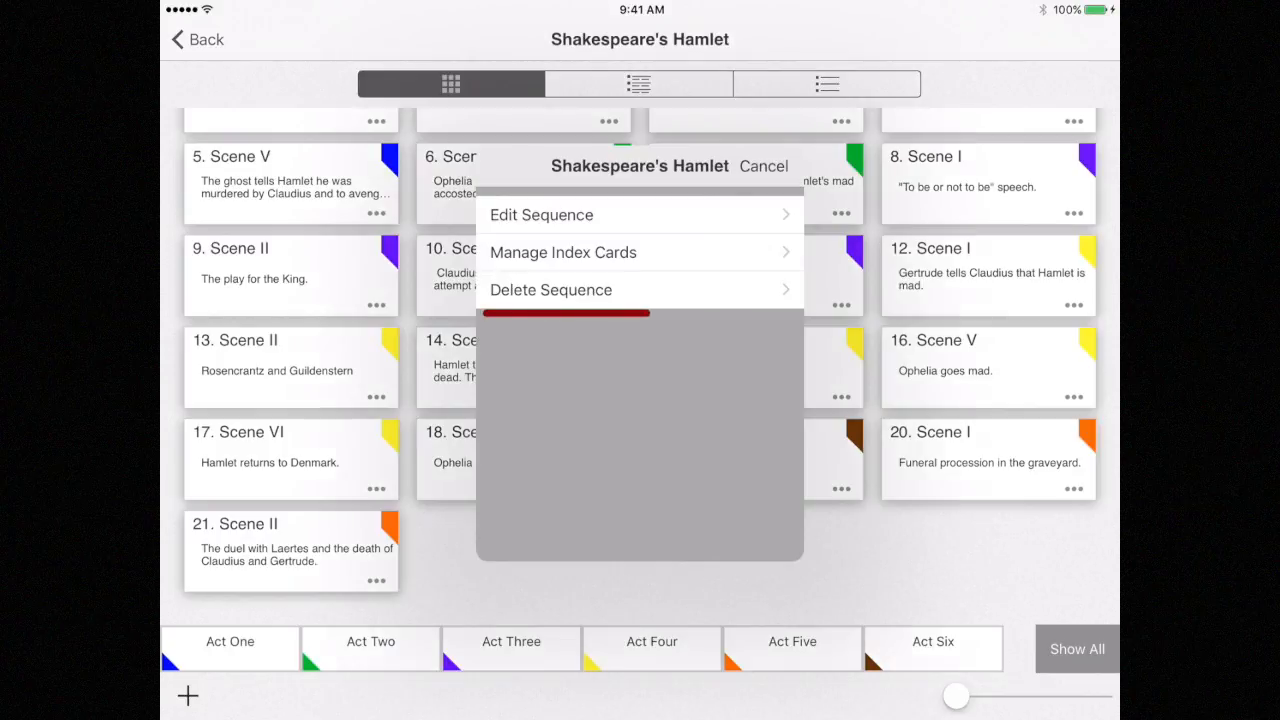
- Delete the Act Six Scene 1 sequence, confirm, and dismiss the success message
click(550, 289)
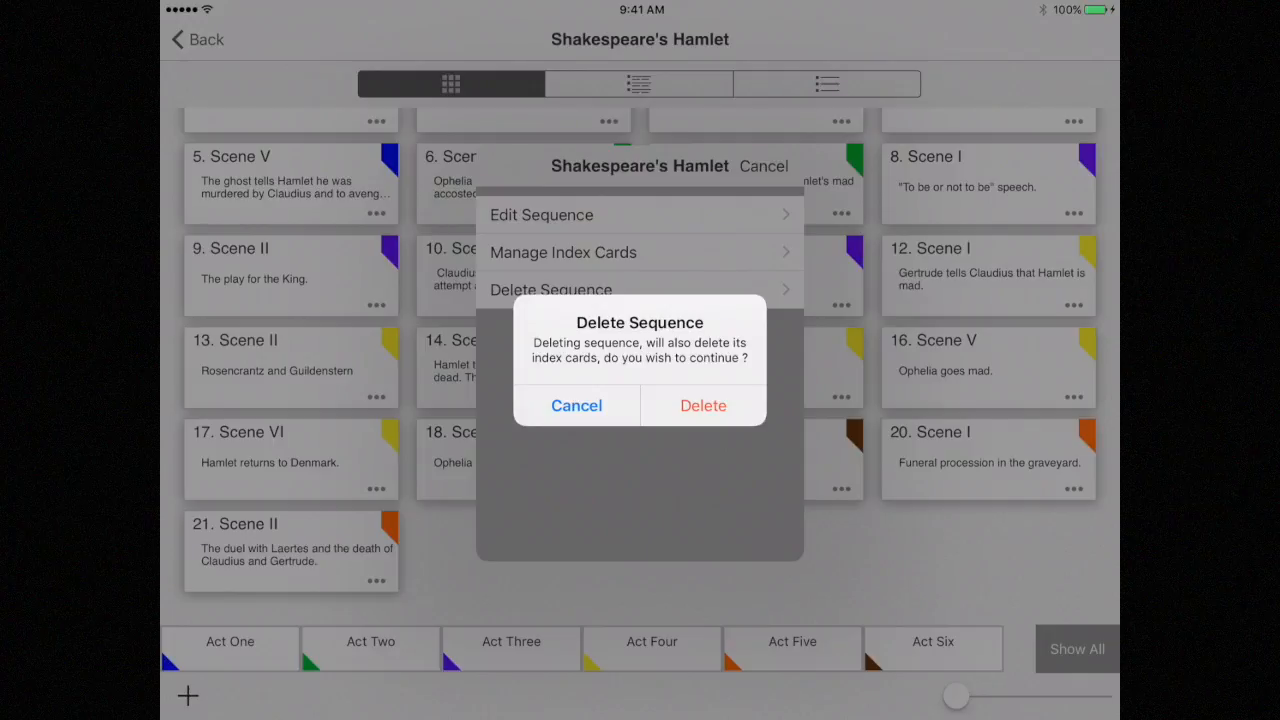
click(703, 405)
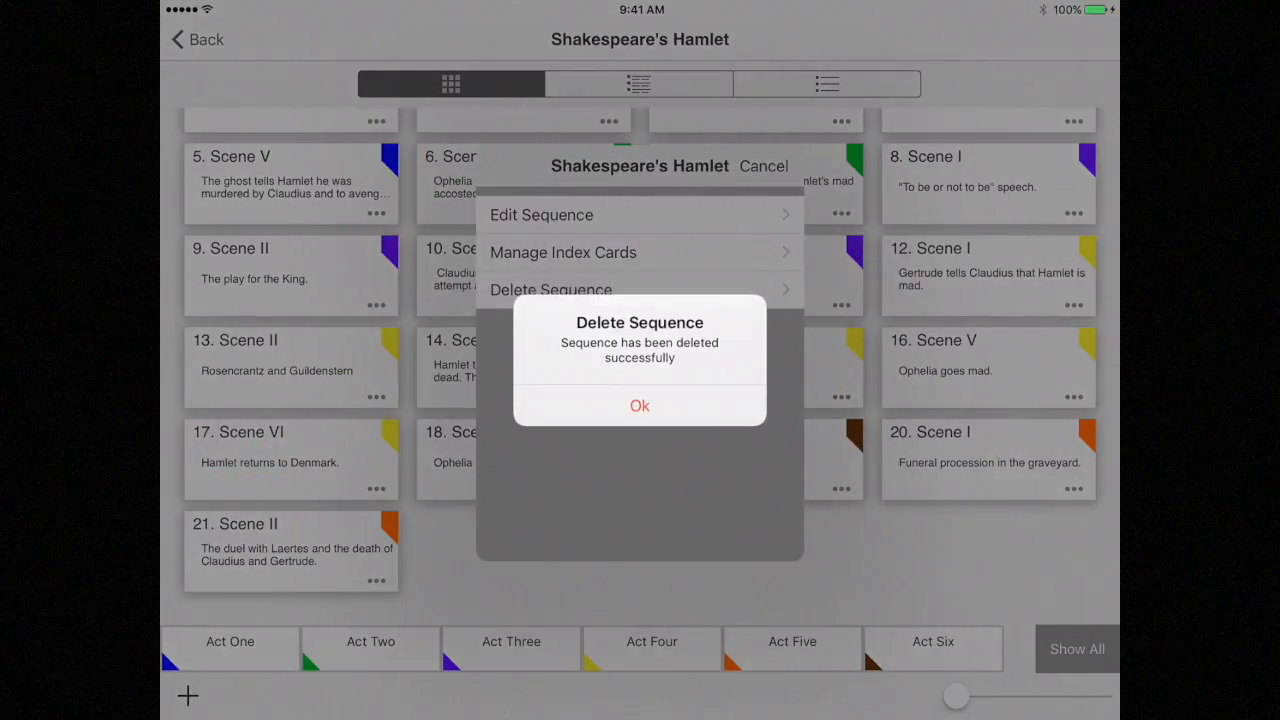
click(639, 406)
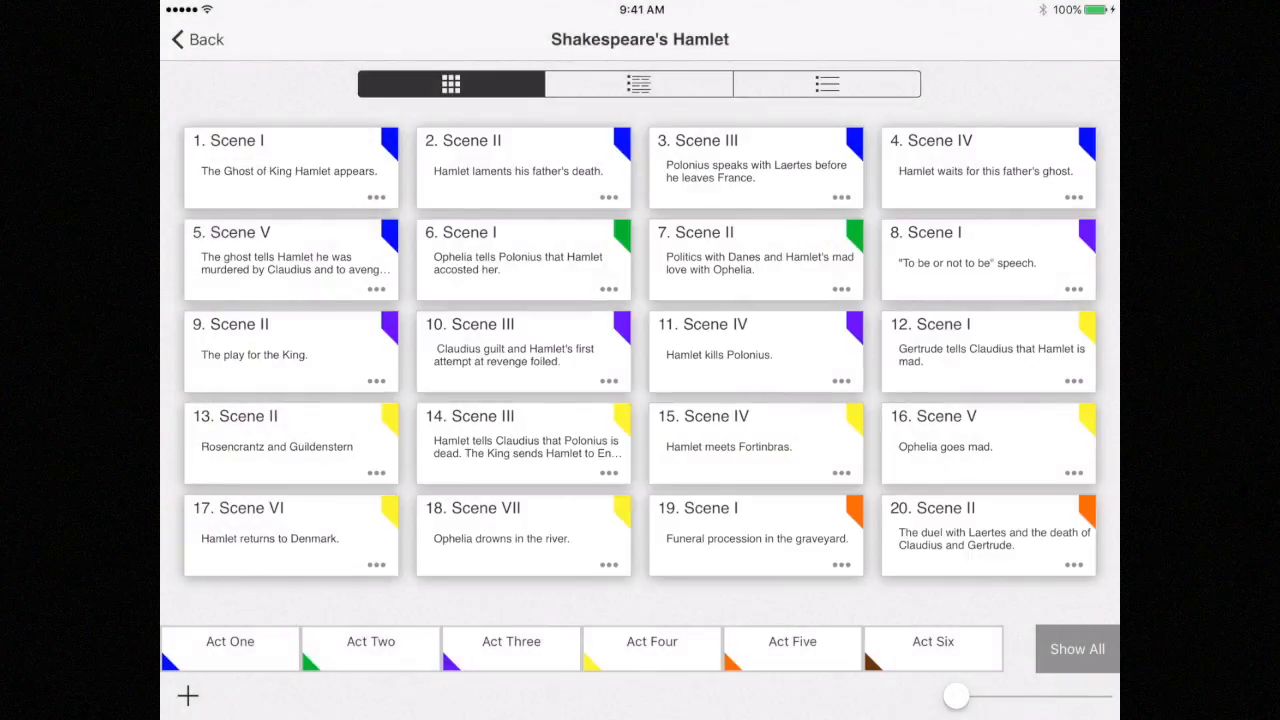